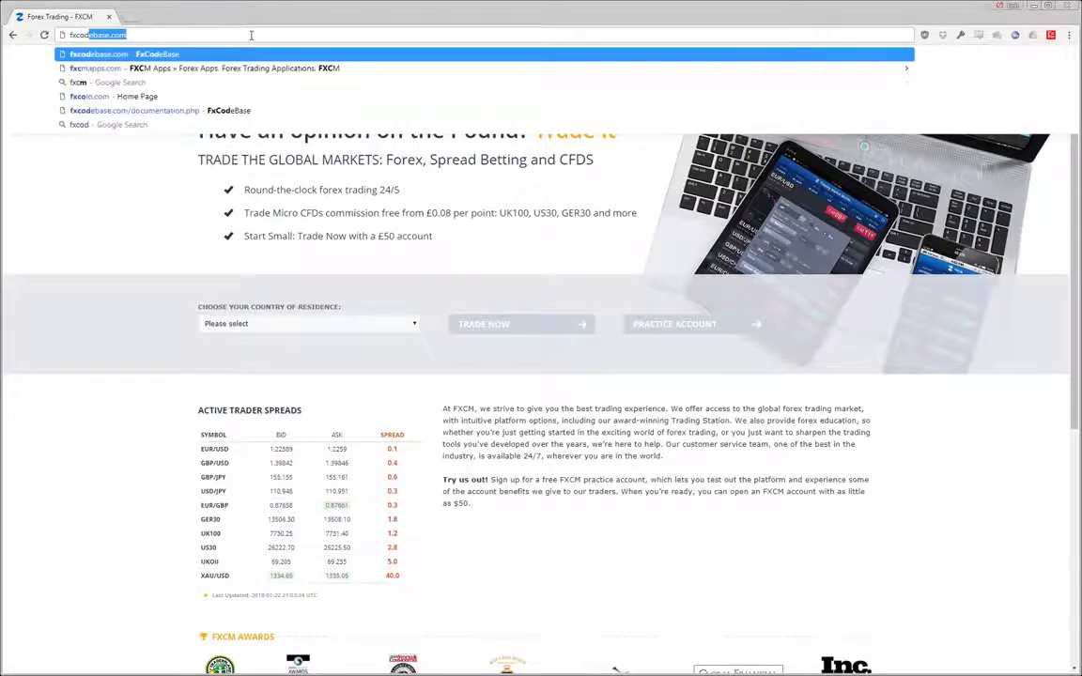
Load fxcodebase.com in Chrome and go to its SDK page.
left_click(97, 54)
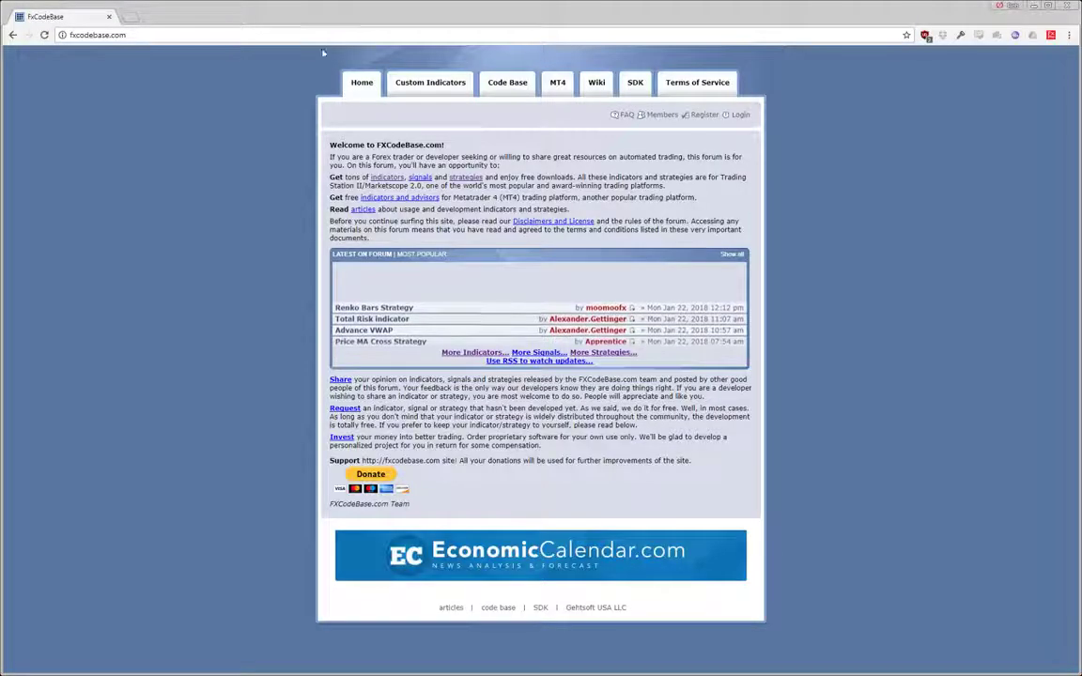
left_click(635, 82)
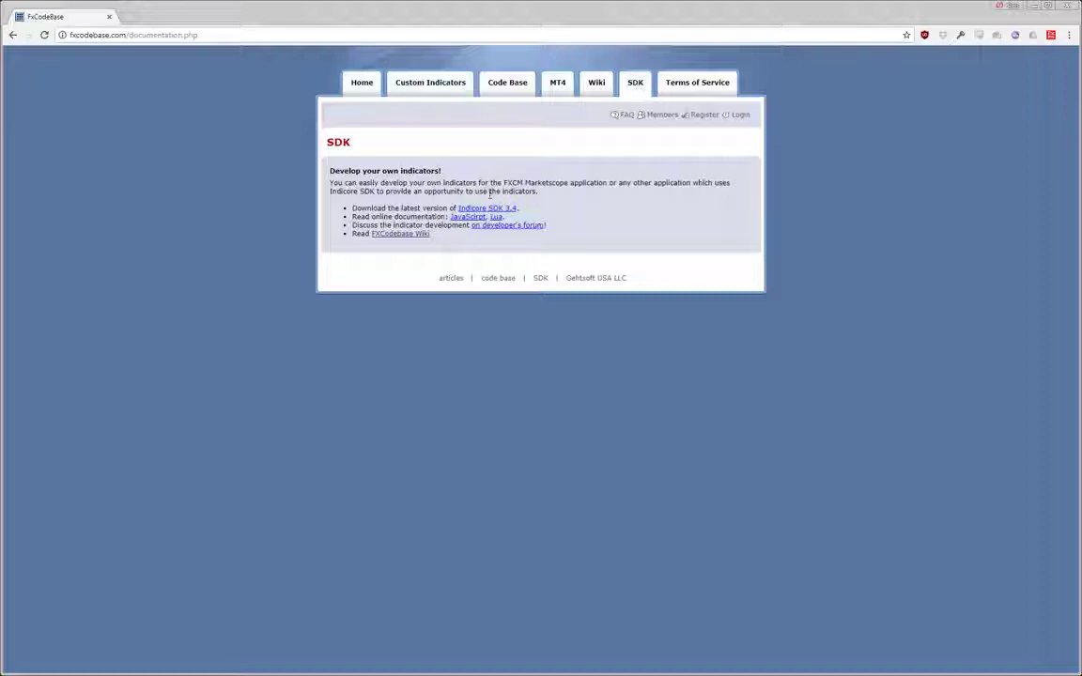
left_click(486, 208)
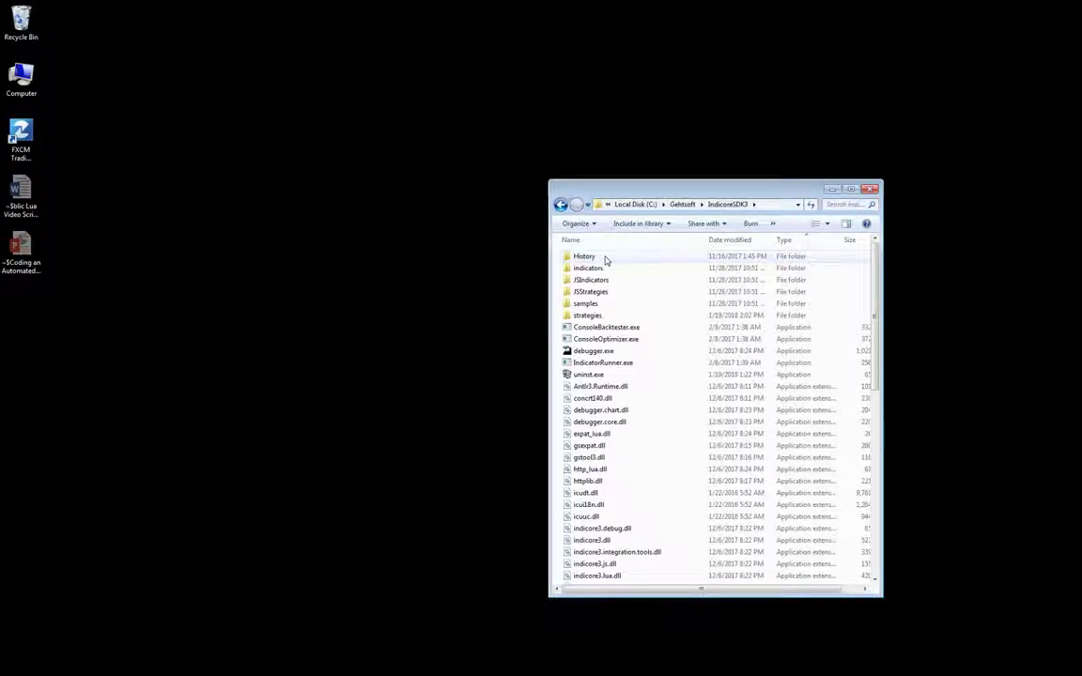
Scroll the IndicoreSDK3 folder down to the usrguide .chm file.
scroll("down", 3)
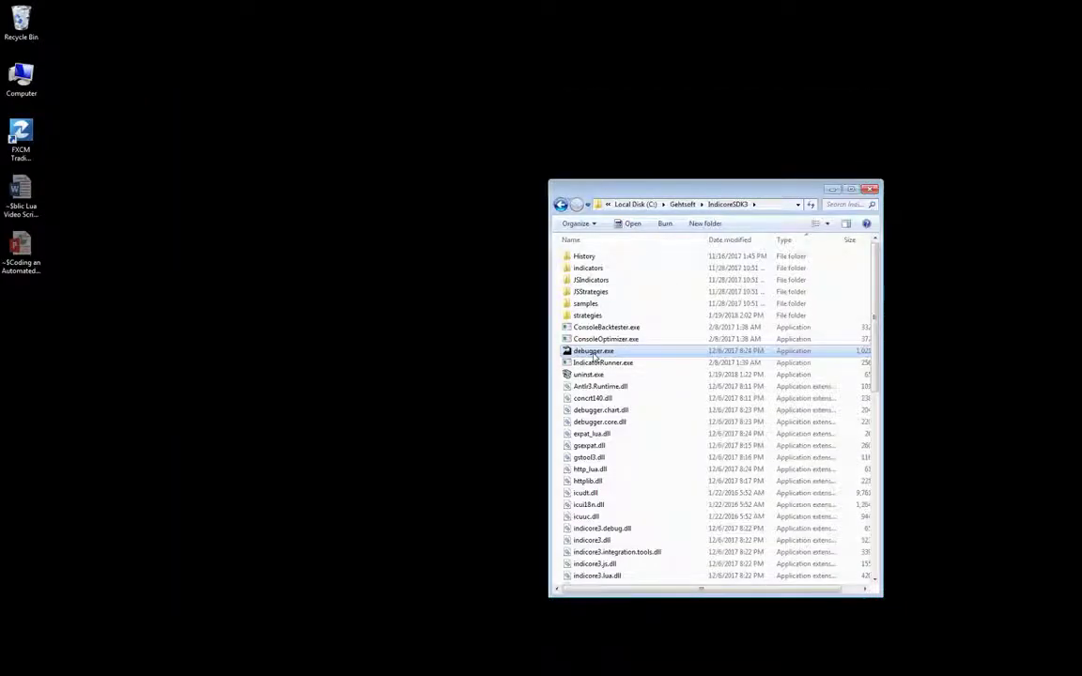
scroll("down", 3)
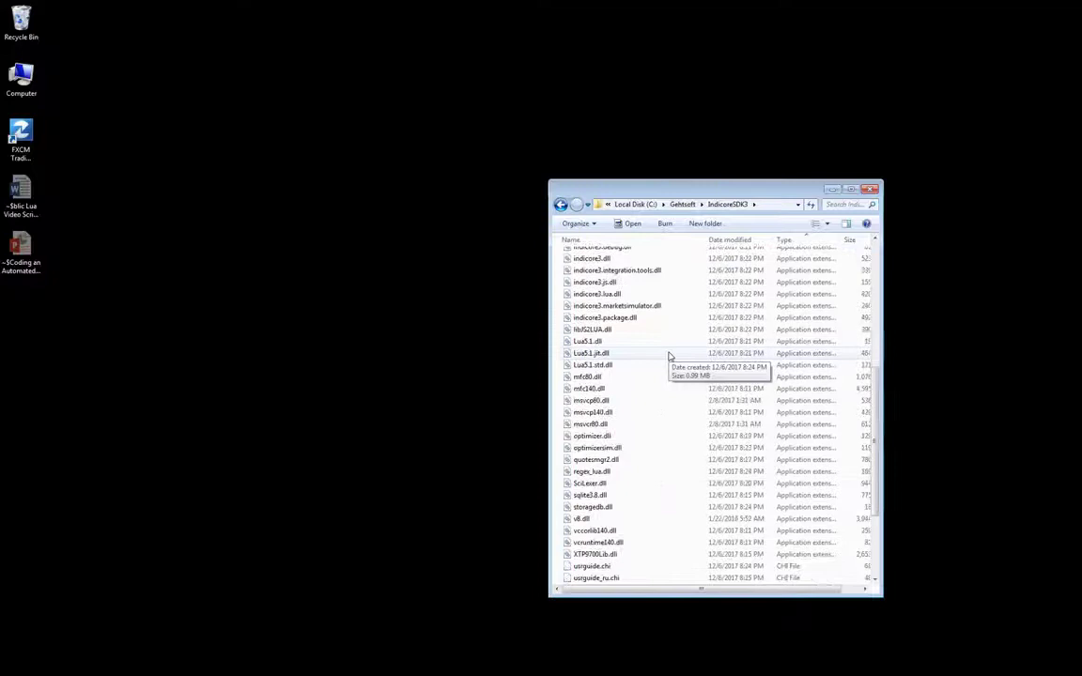
scroll("down", 3)
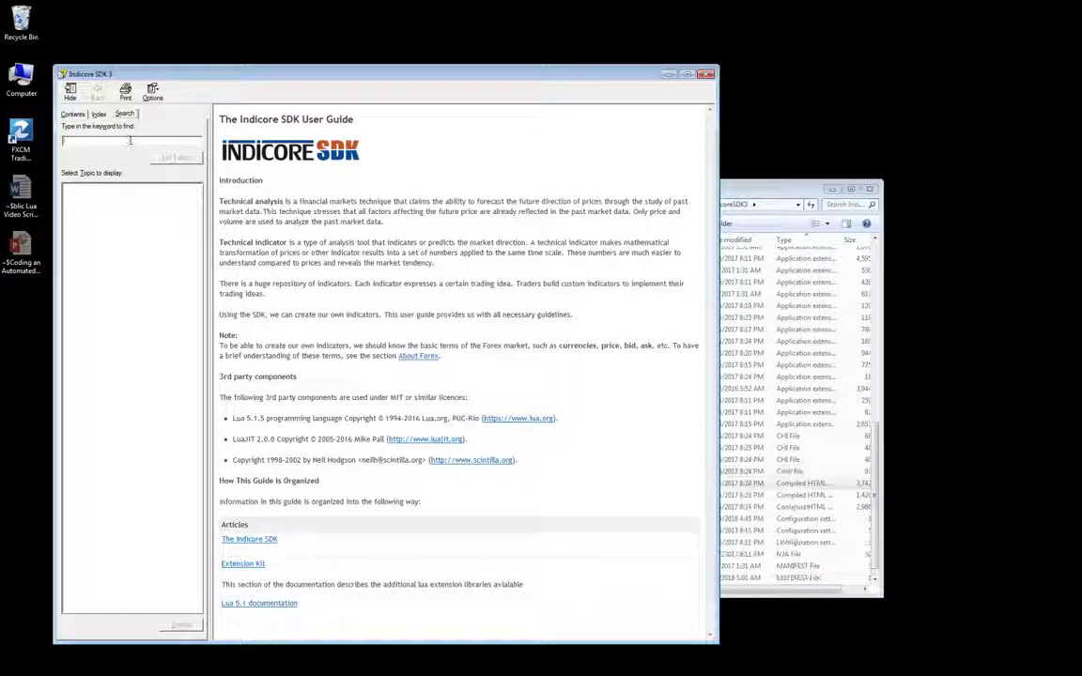
Search 'create order', then 'trailing stop', and show the Attach Stop and/or Limit Orders topic.
type("create order")
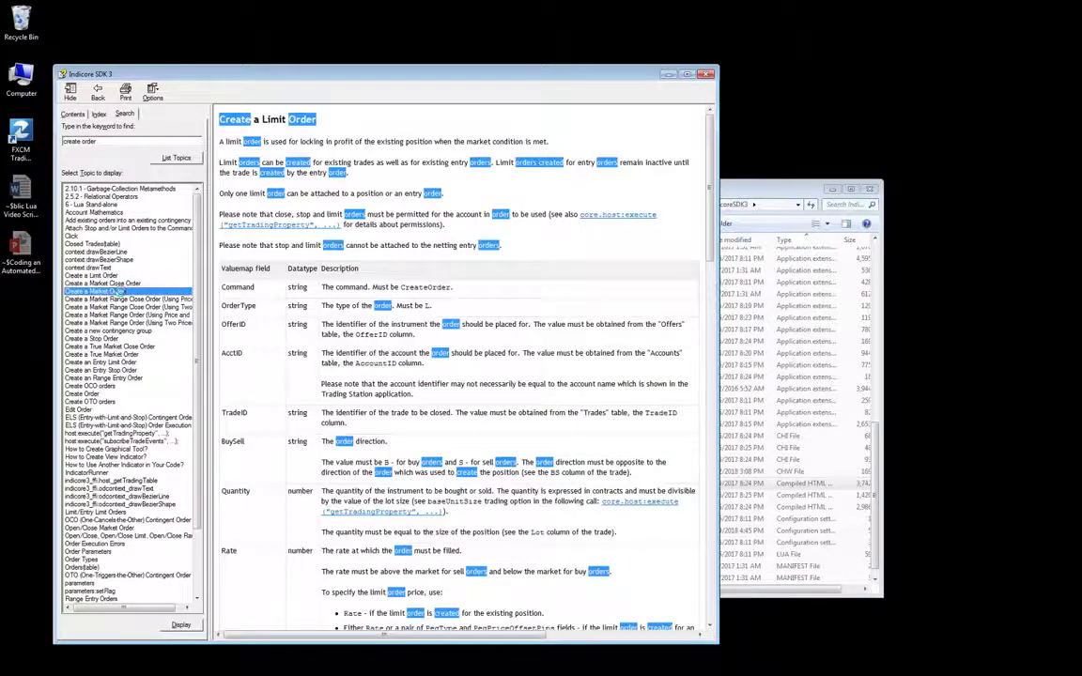
left_click(103, 284)
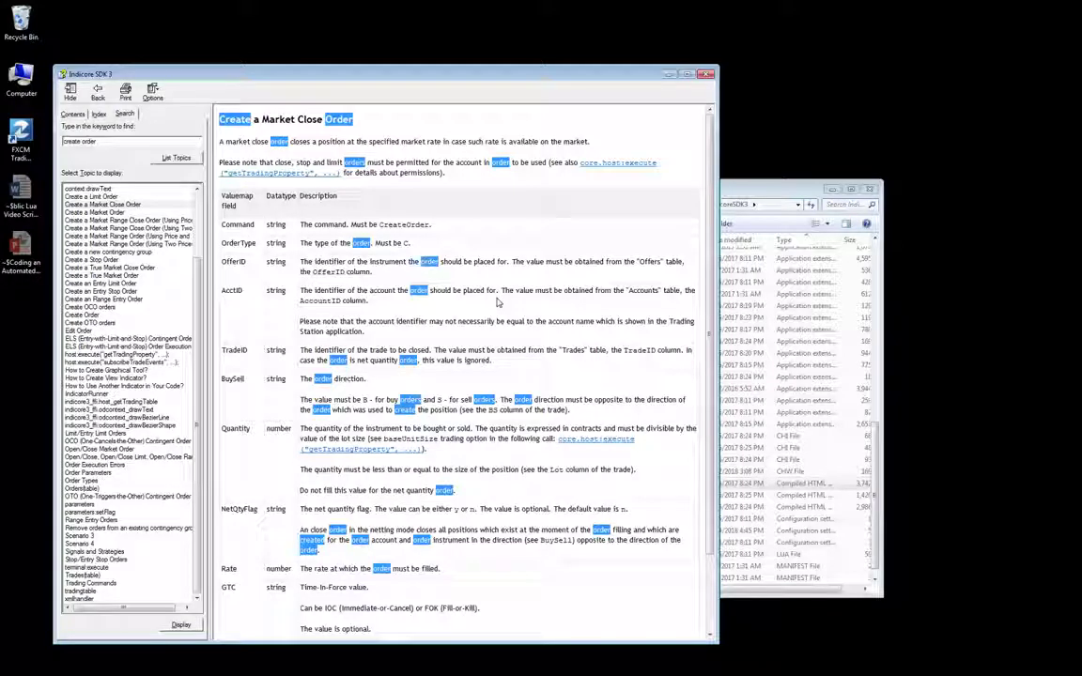
left_click(127, 140)
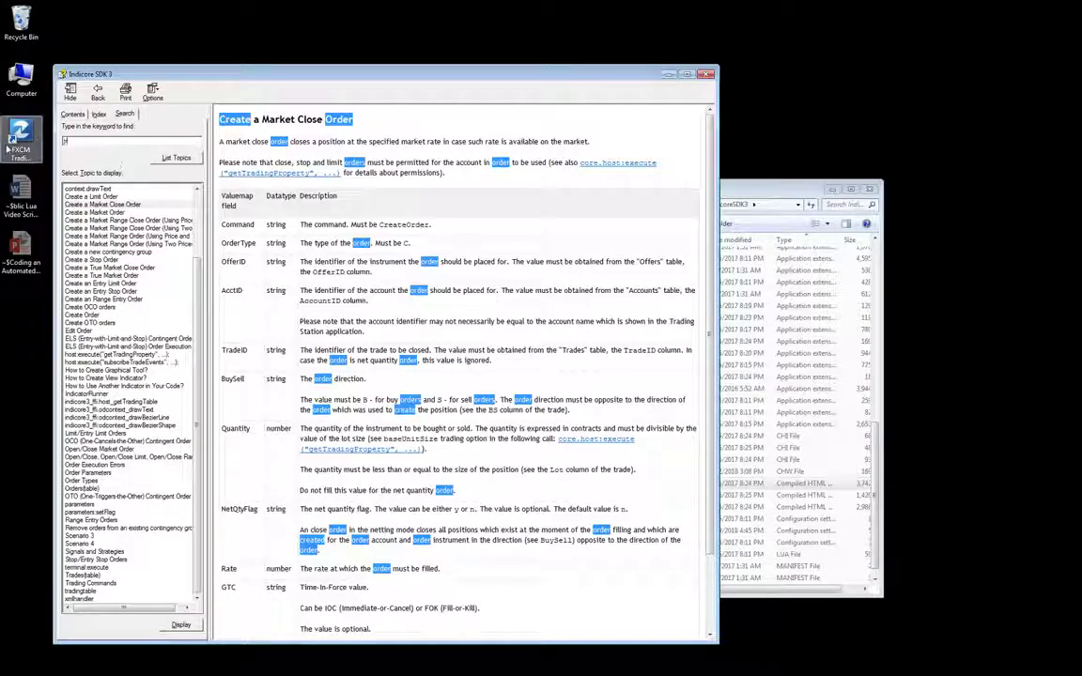
type("trailing stop")
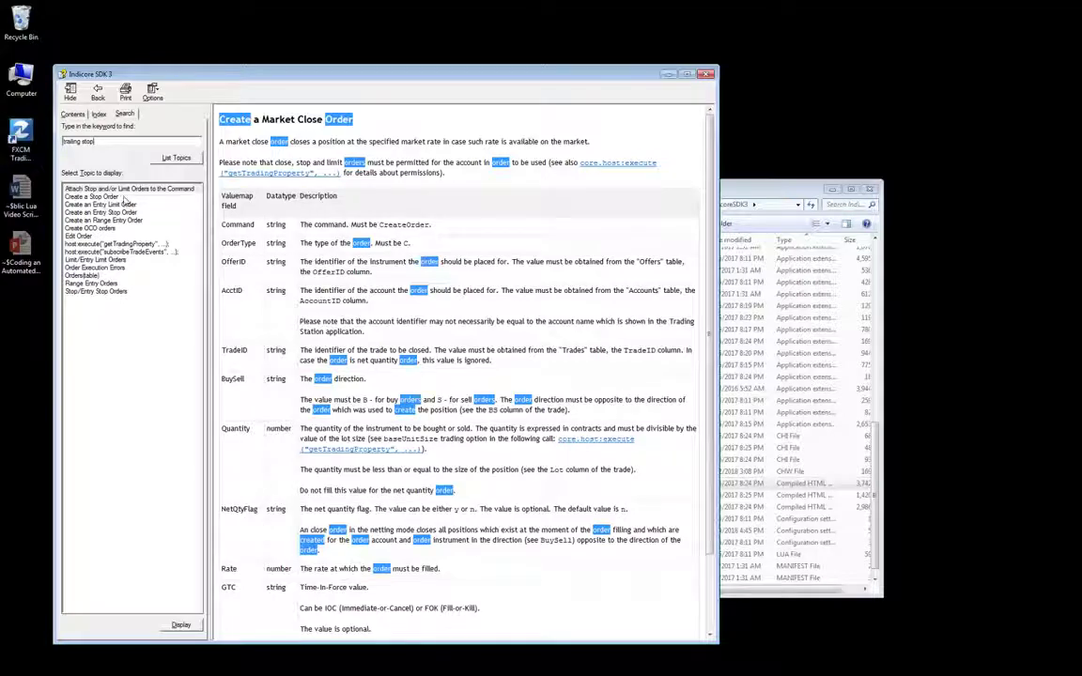
left_click(130, 188)
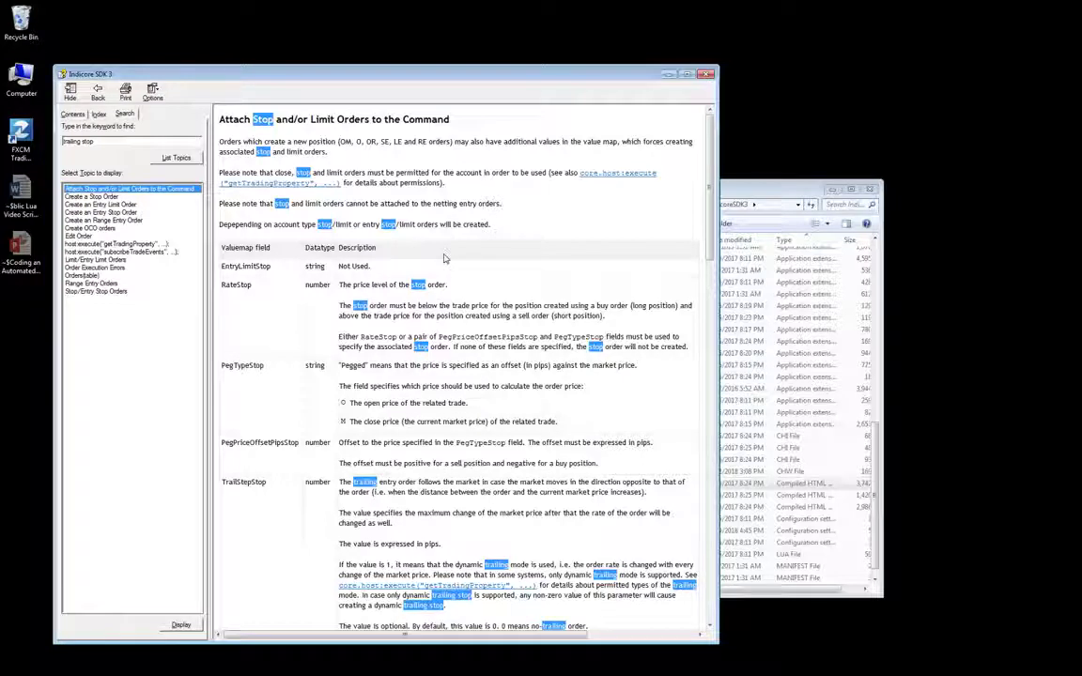
mouse_move(515, 254)
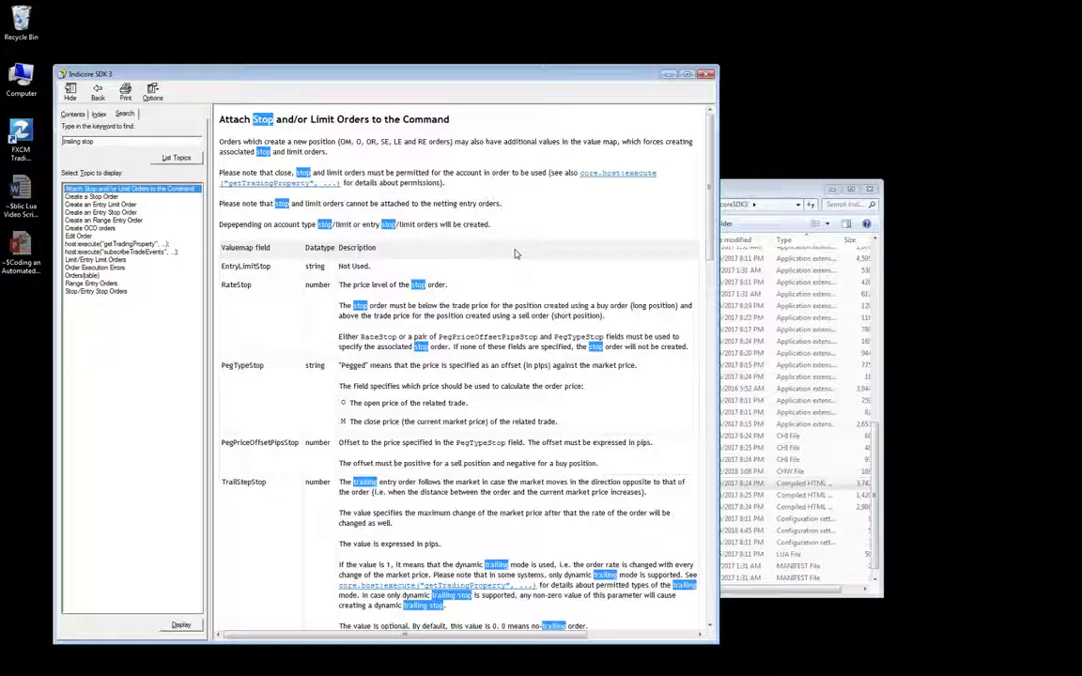
mouse_move(623, 238)
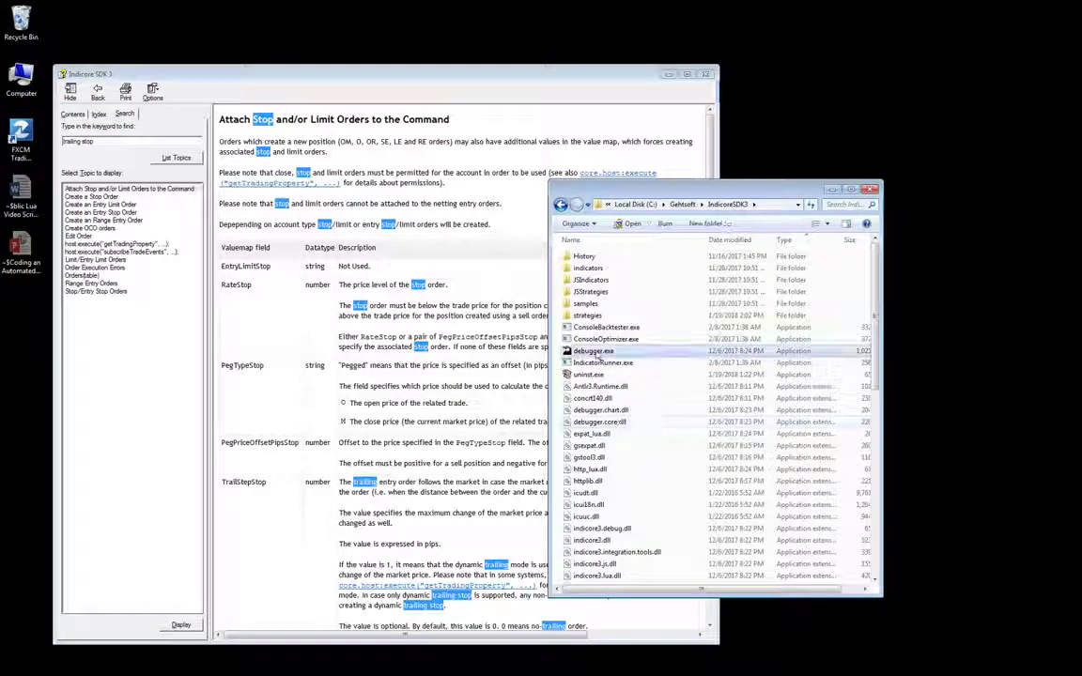
Launch debugger.exe and begin a new strategy.
double_click(592, 350)
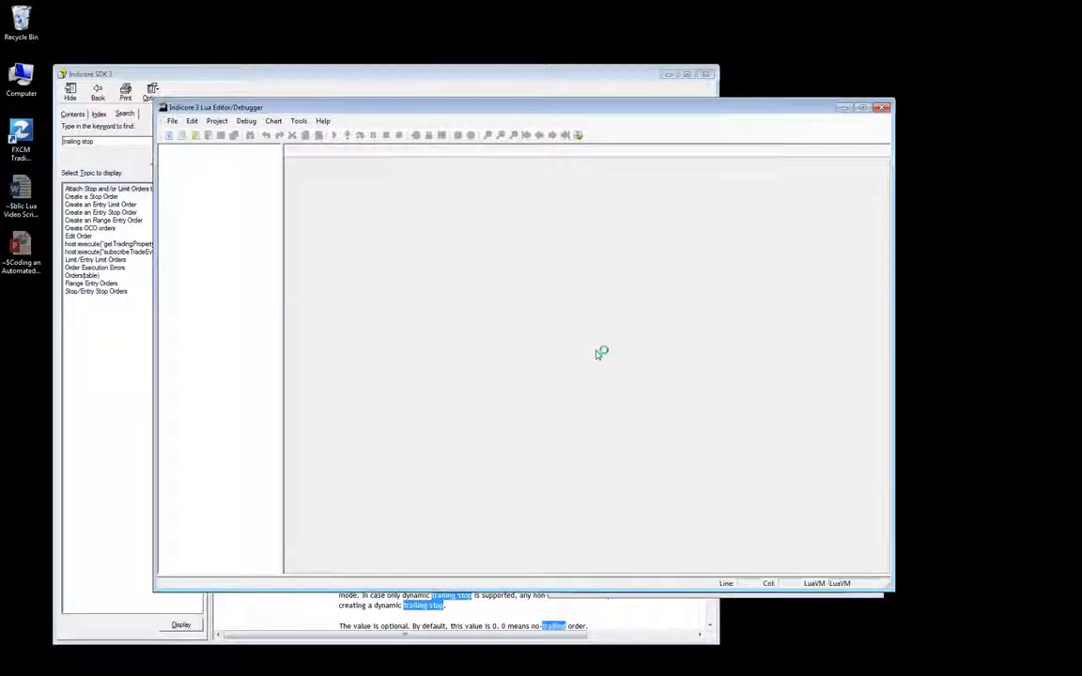
mouse_move(486, 295)
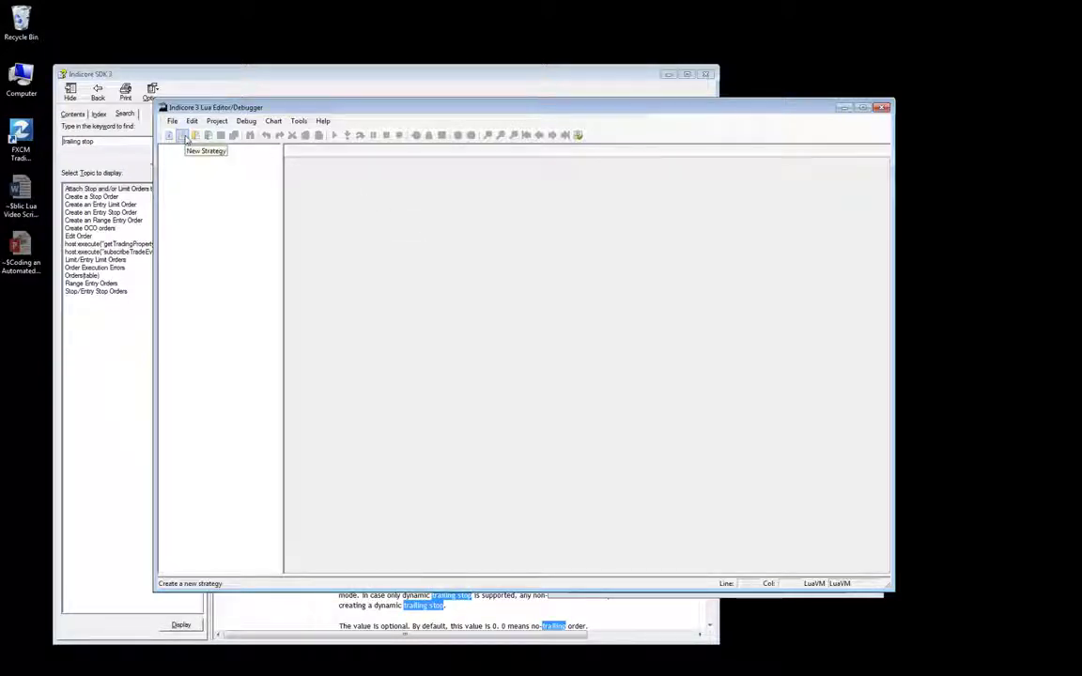
left_click(182, 134)
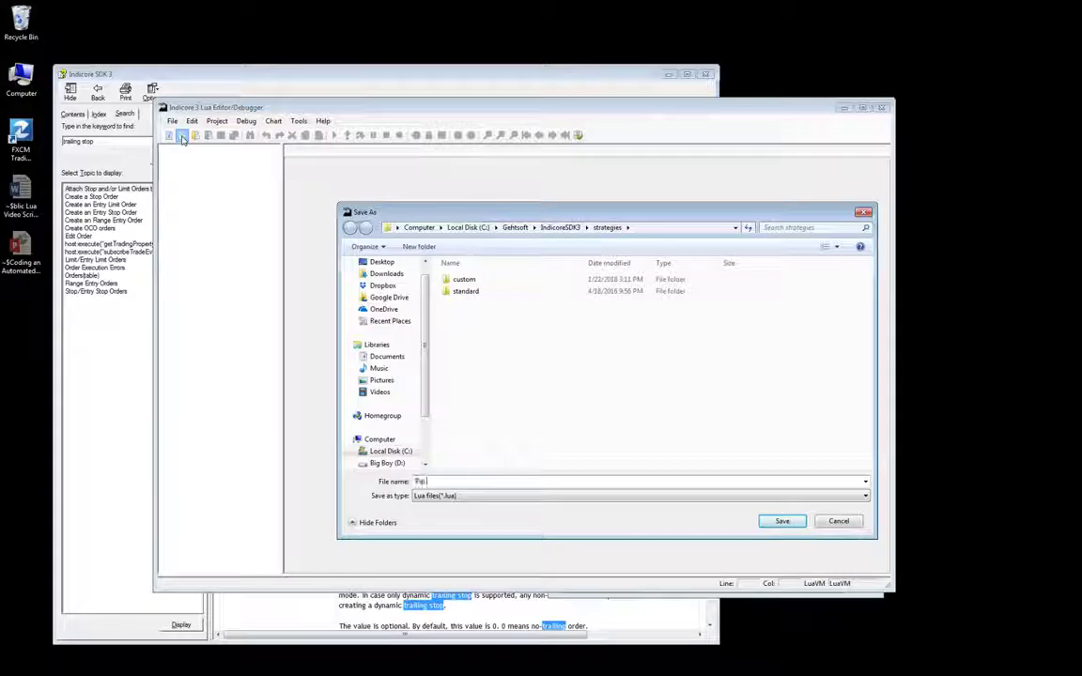
Save the new strategy file as 'Pip Sniper Deluxe'.
type("Pip Sniper Deluxe PLUS")
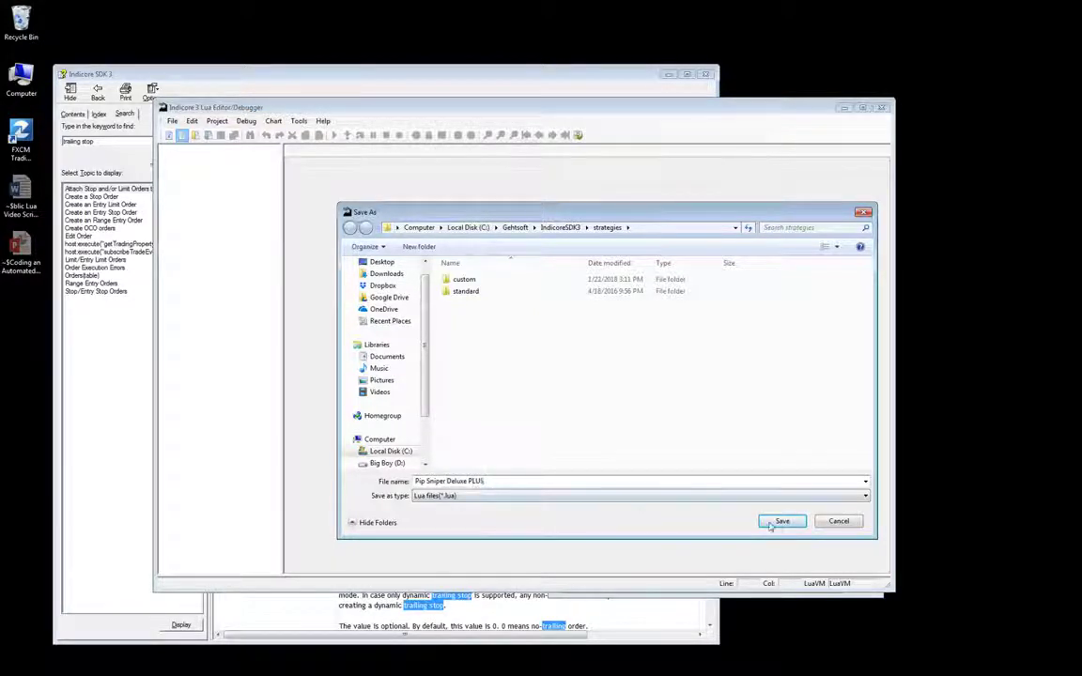
left_click(782, 521)
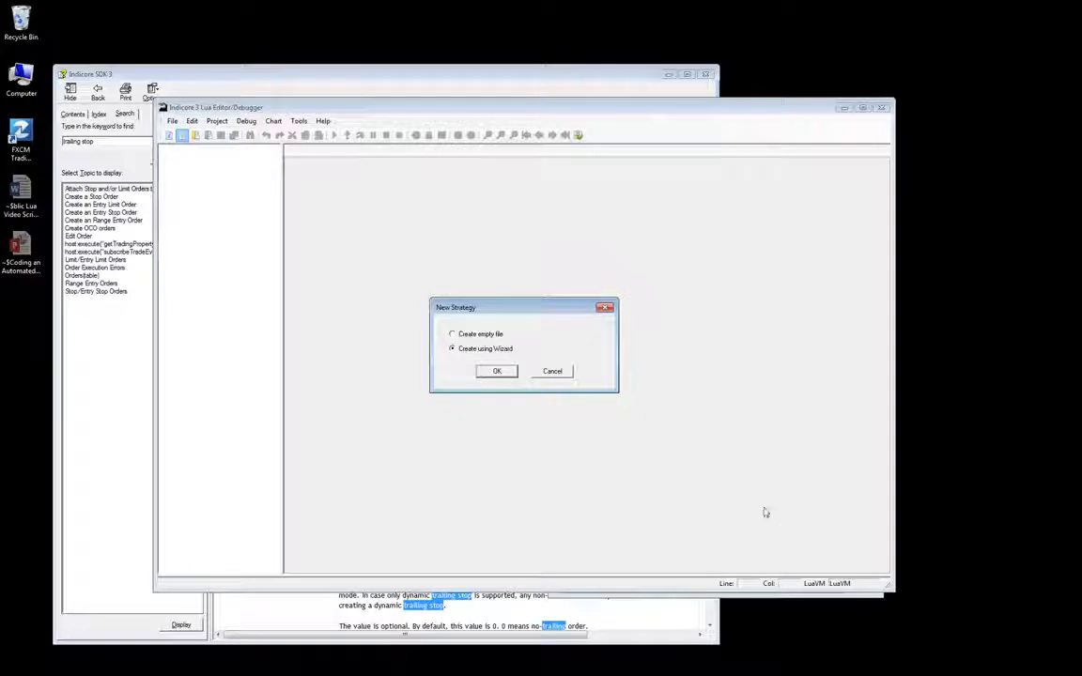
Confirm creating the strategy with the wizard.
left_click(496, 371)
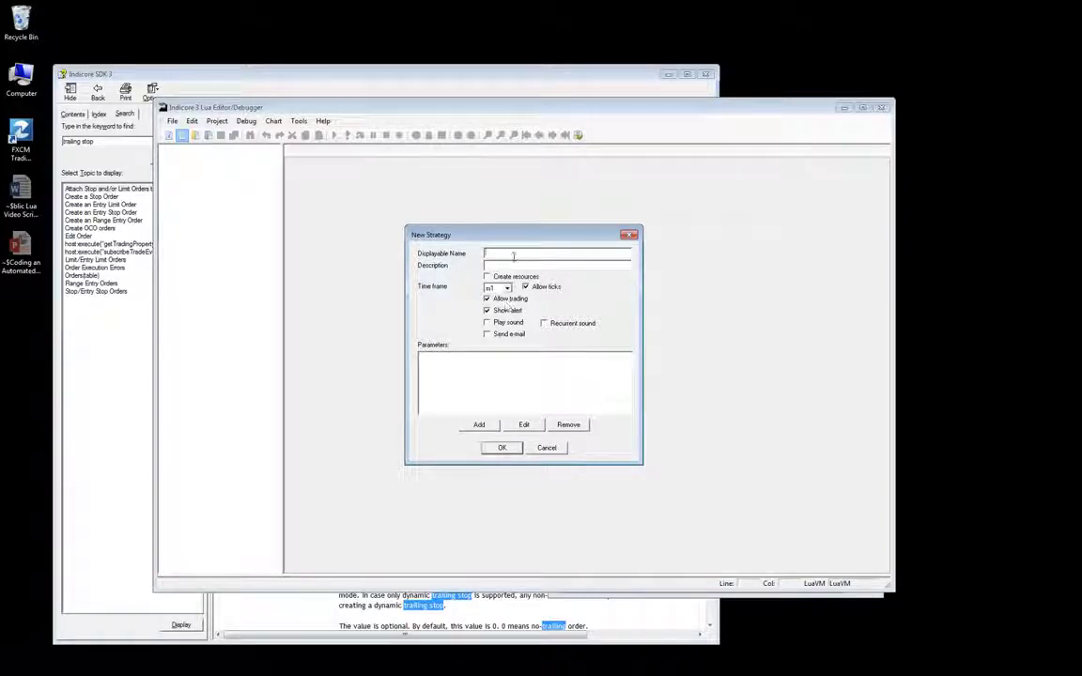
Enter name 'Pip Sniper Deluxe PLUS', description 'This is my custom strategy', and time frame H1.
type("Pip Sniper Deluxe PLUS")
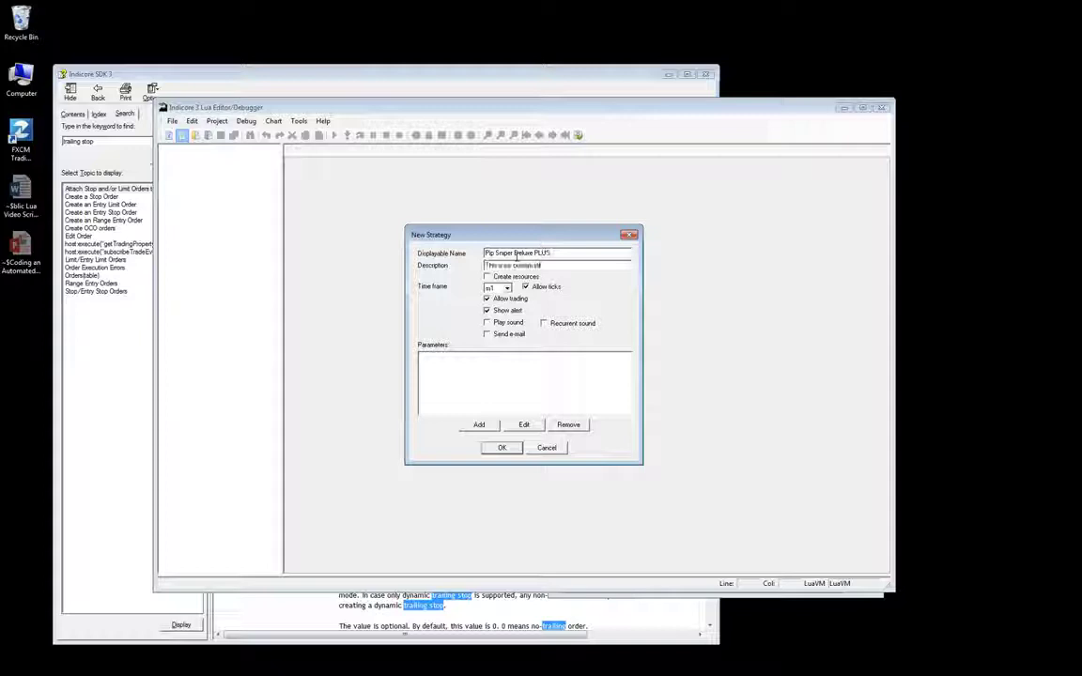
type("This is my custom strategy")
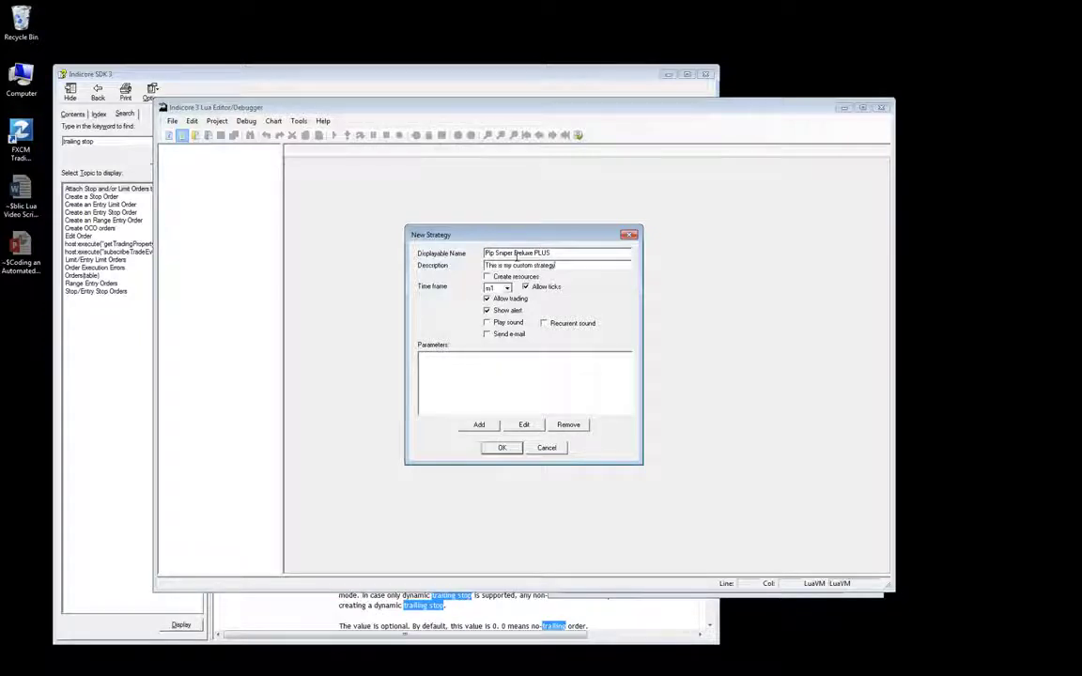
left_click(507, 288)
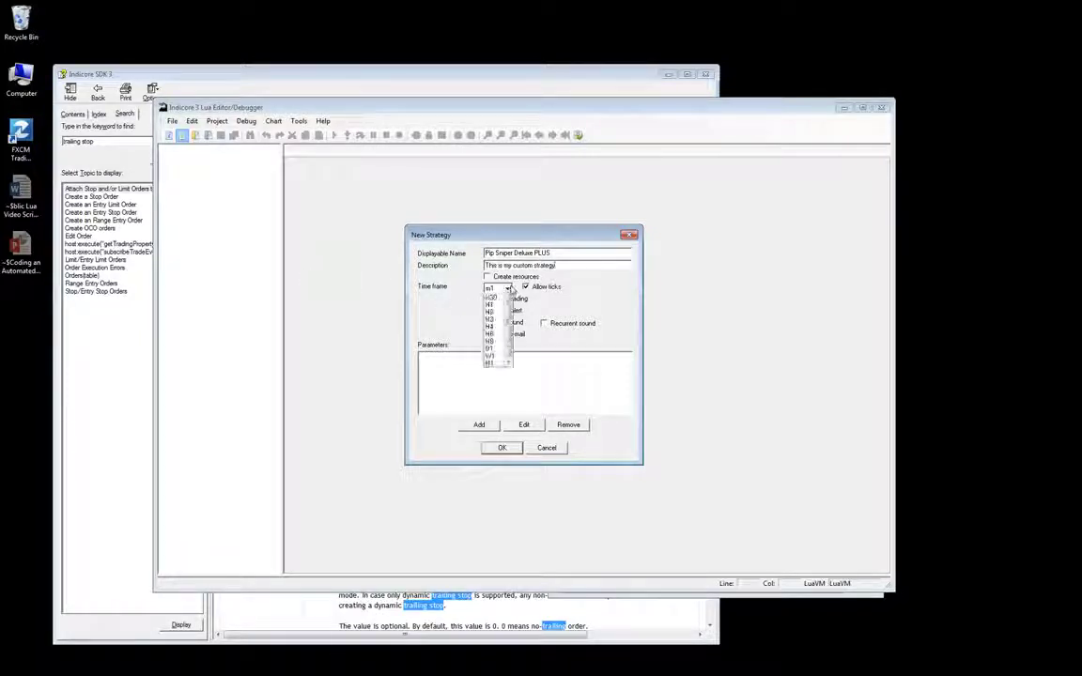
left_click(508, 287)
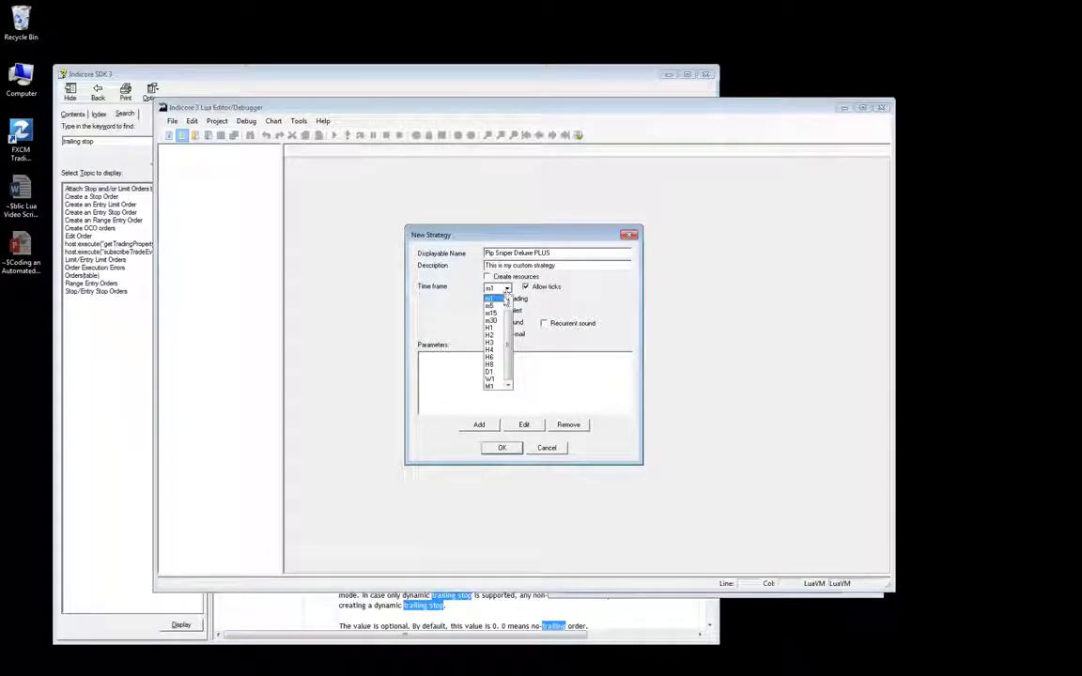
left_click(490, 334)
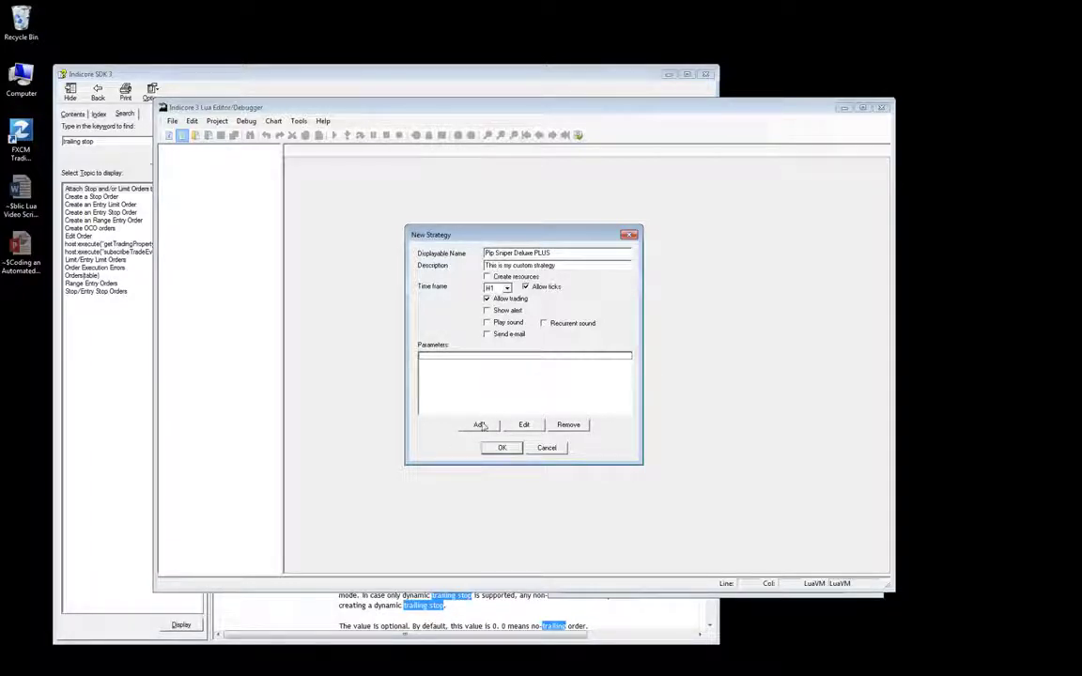
Add parameter MAPeriods named 'Simple Moving Average Period(s)' with default 100.
left_click(480, 424)
type("MAPeriods")
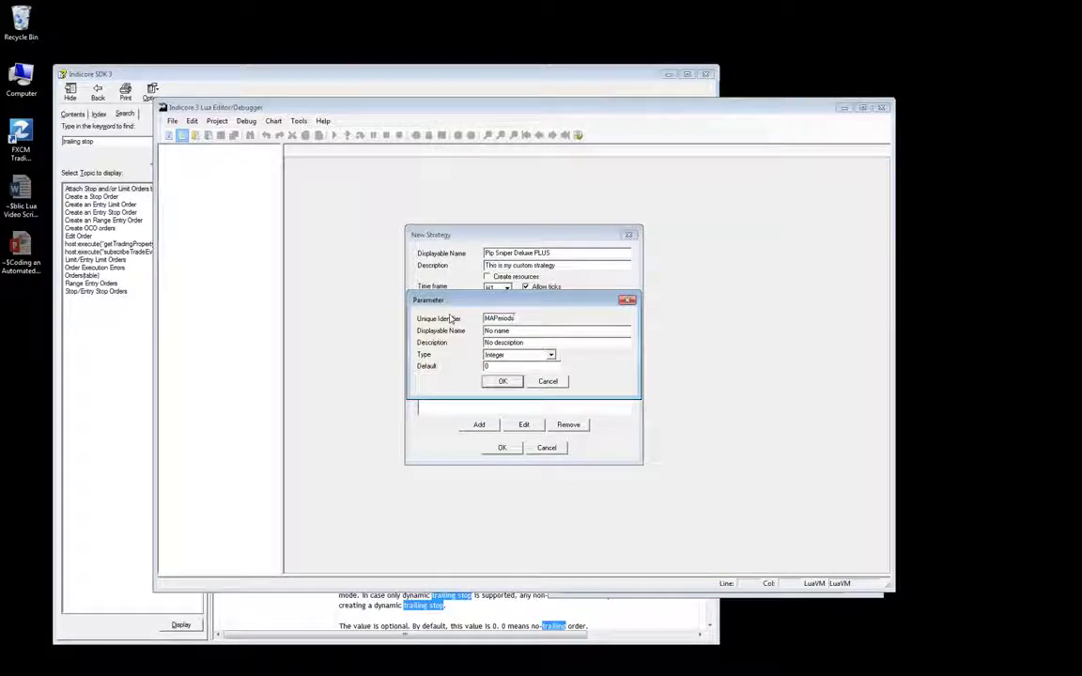
left_click(556, 318)
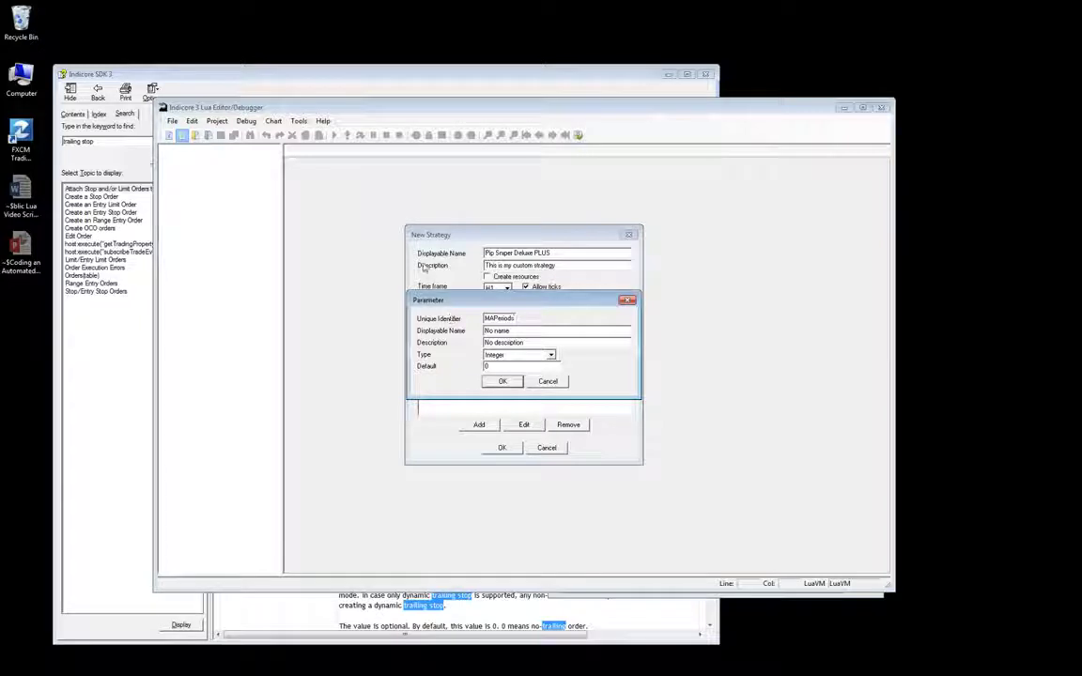
type("Simple Moving Average Period(s)")
type("Select Periods for MA.")
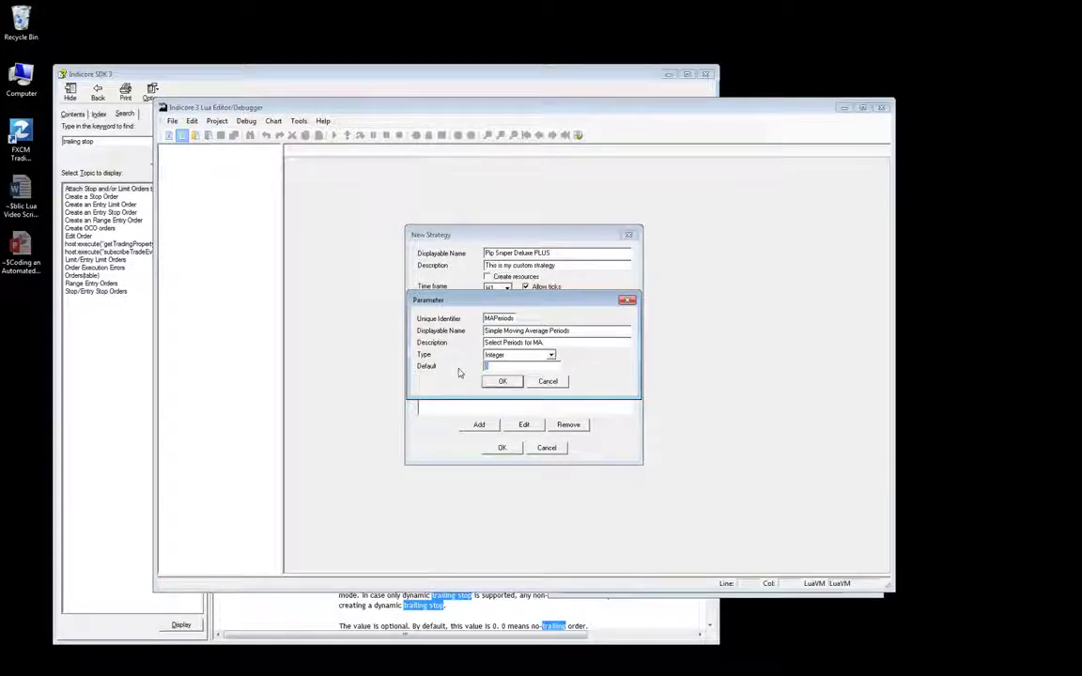
type("100")
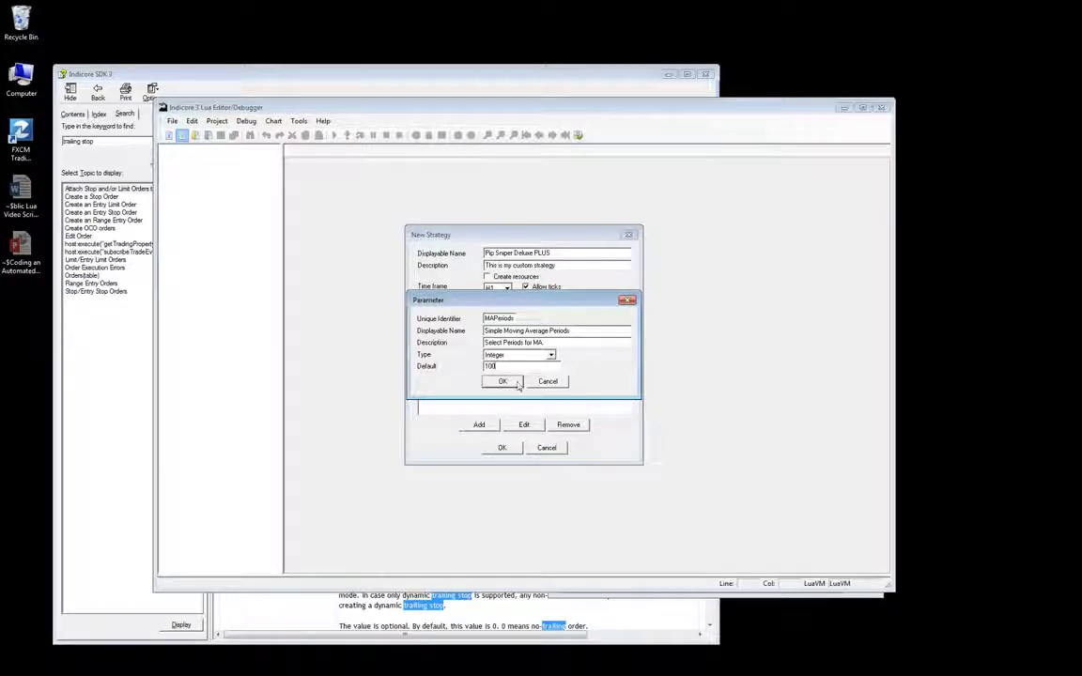
left_click(502, 381)
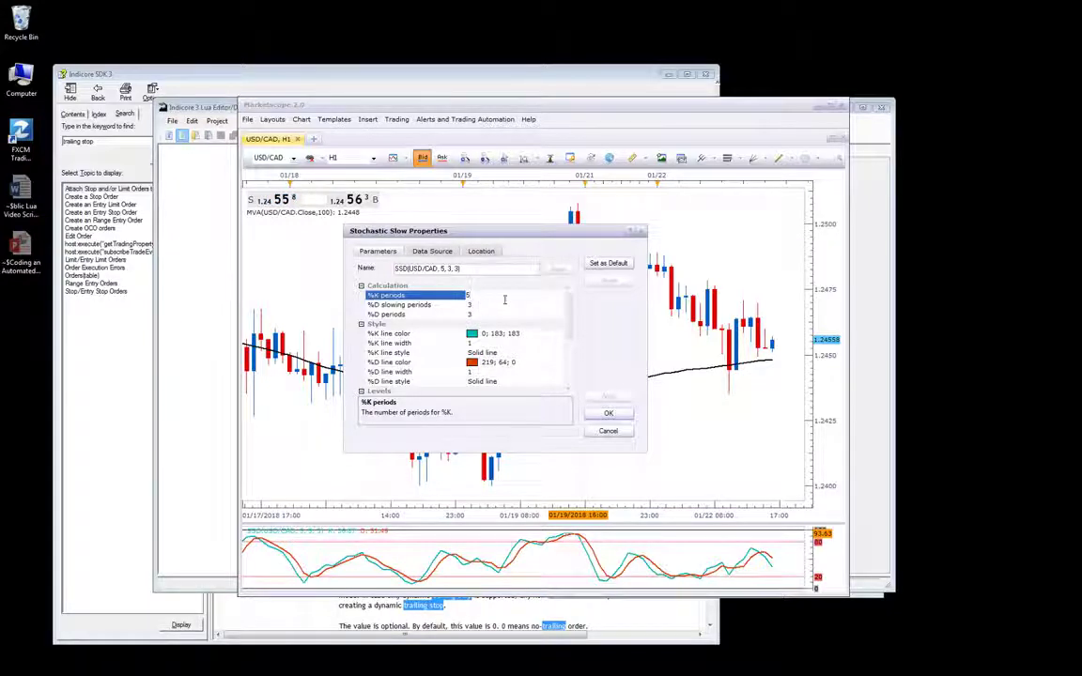
Check the Stochastic Slow %D slowing periods value in Marketscope.
left_click(413, 305)
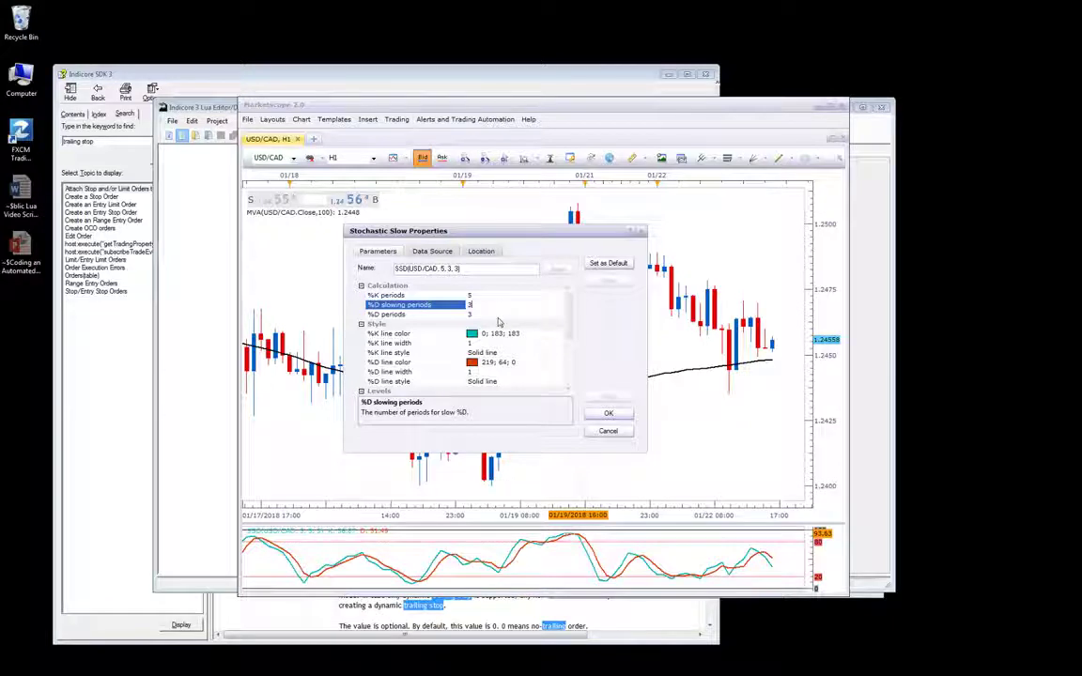
left_click(413, 313)
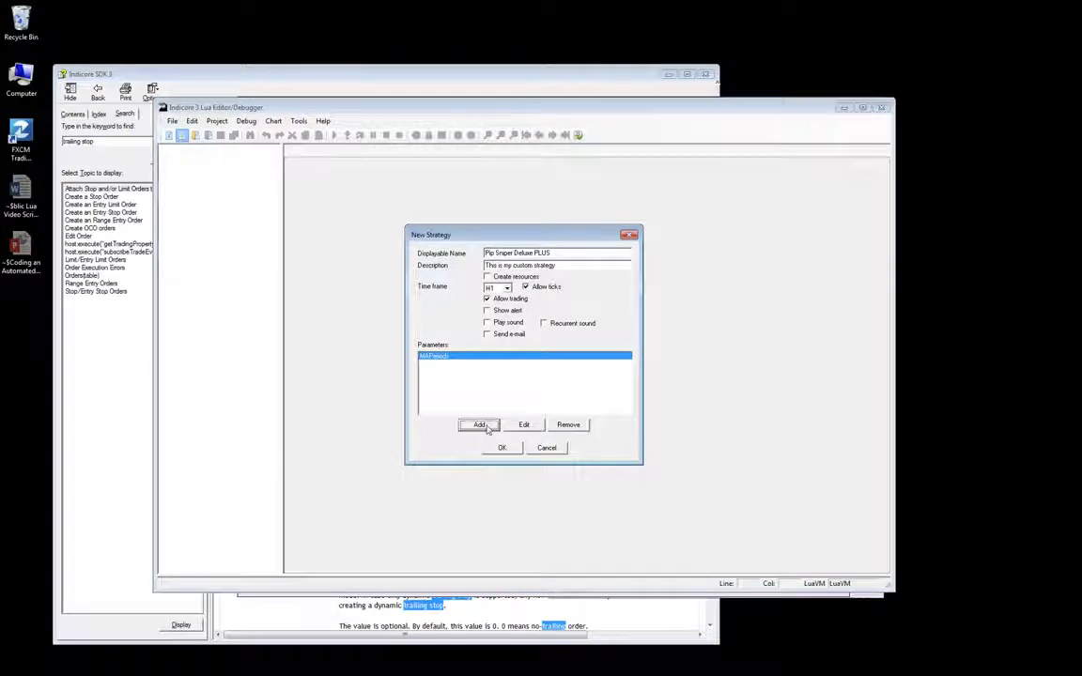
Add the KPeriods parameter, typing identifier 'XPeriods', with default 5.
left_click(479, 424)
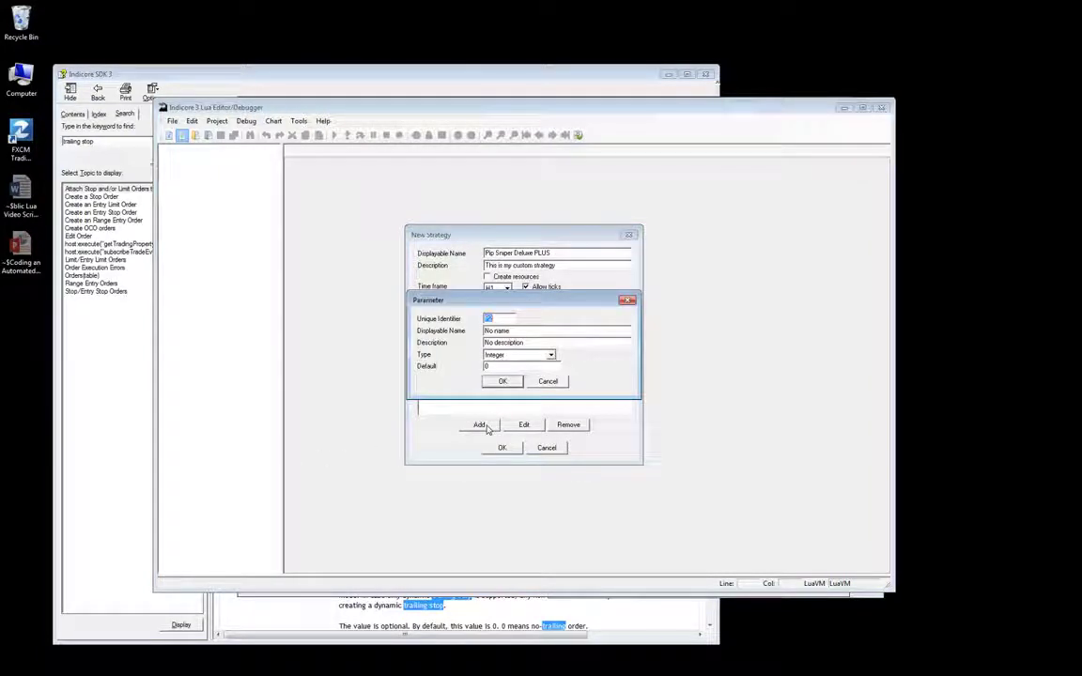
type("XPeriods")
left_click(520, 365)
type("5")
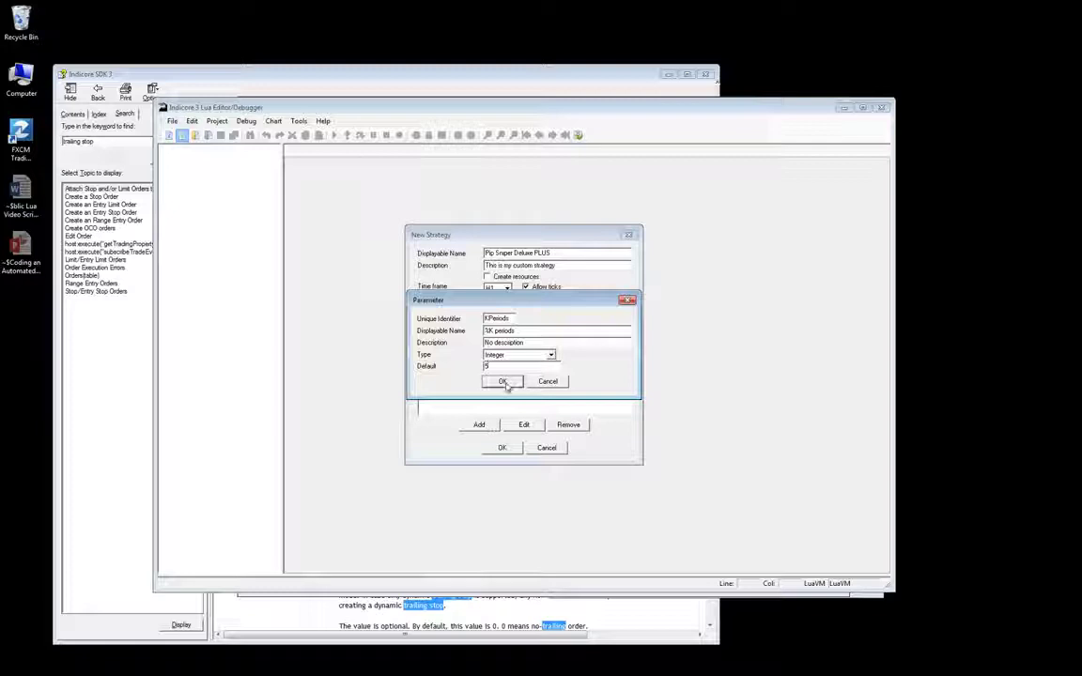
left_click(502, 382)
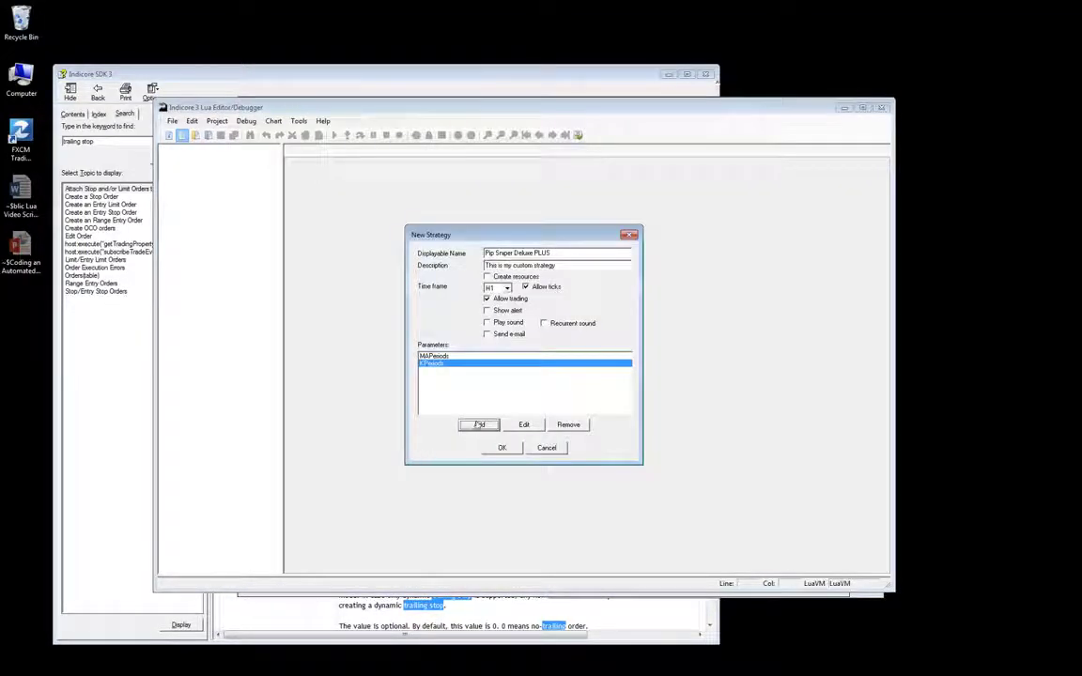
Add an Integer parameter DPeriods with default value 3 and confirm the dialog.
left_click(479, 425)
type("slowPeriods")
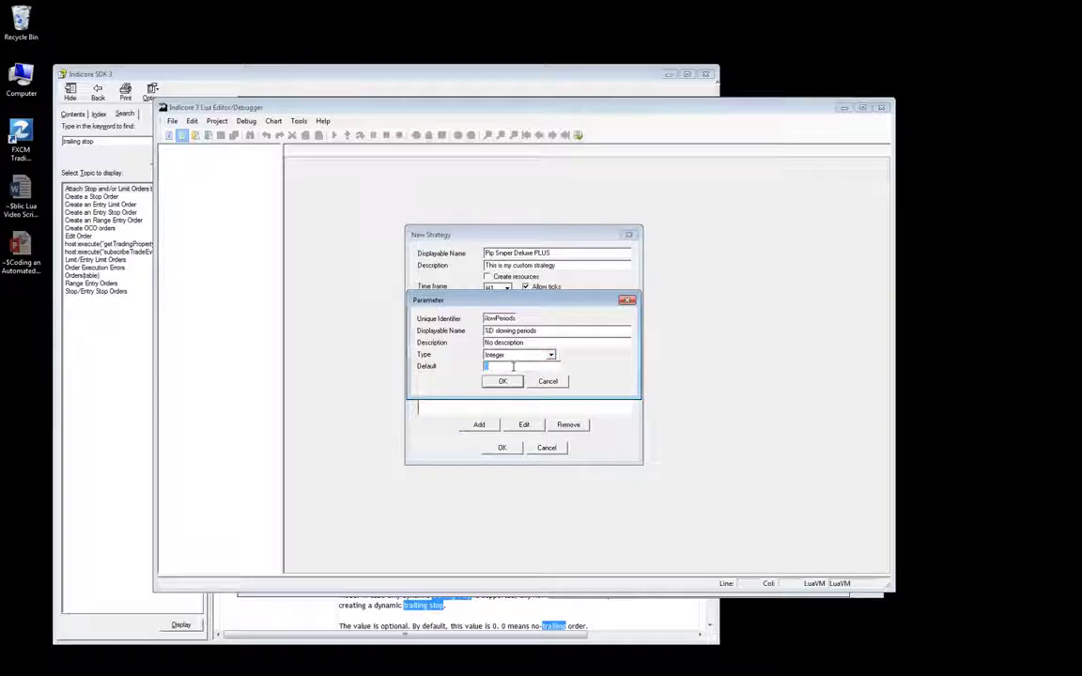
left_click(501, 382)
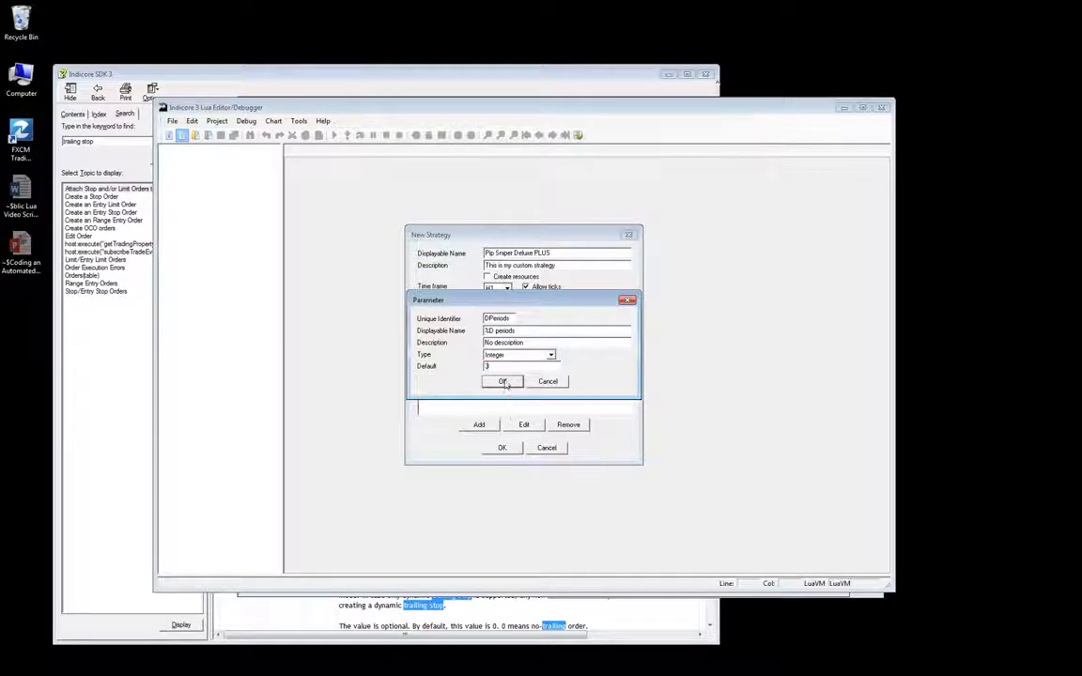
left_click(501, 381)
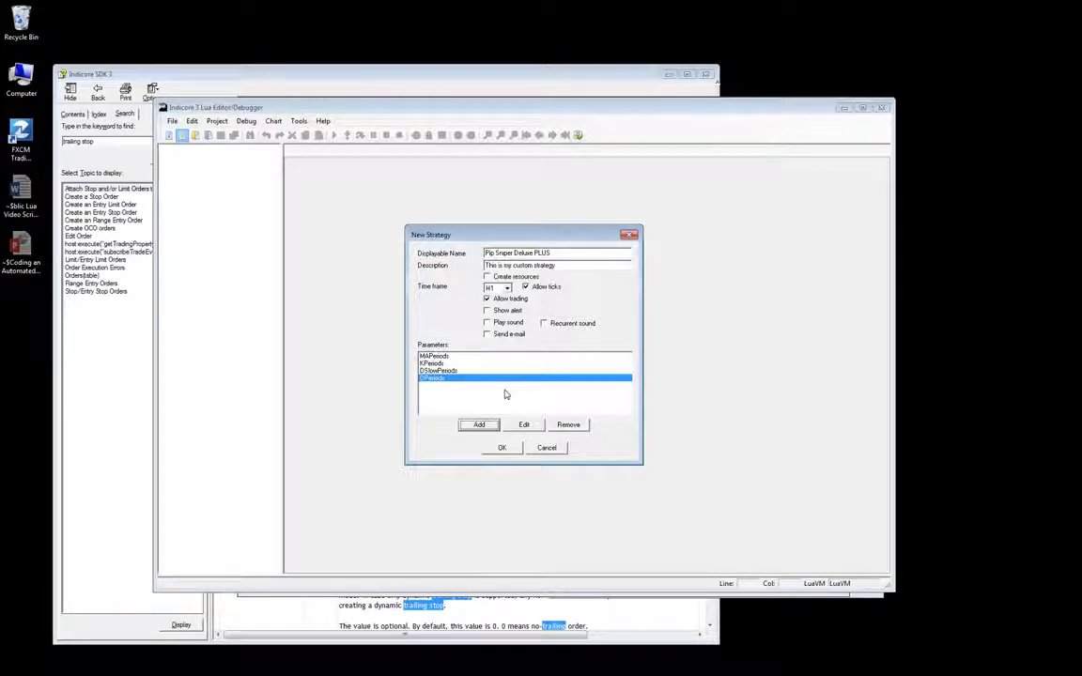
left_click(501, 447)
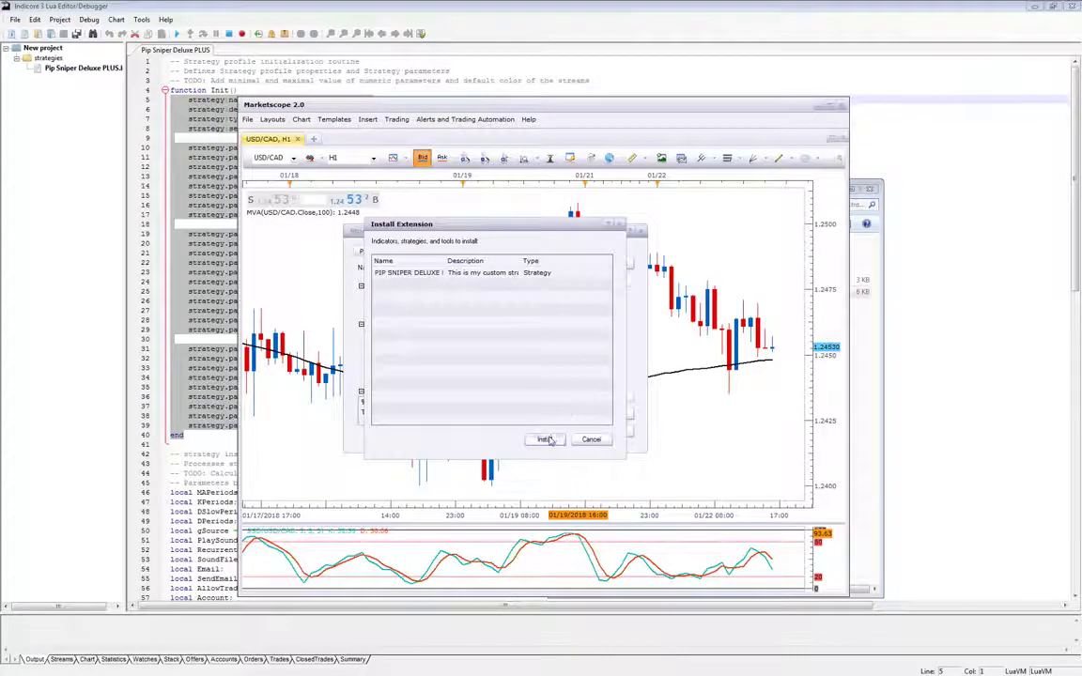
Install the strategy extension and open the Alerts and Trading Automation menu.
left_click(465, 119)
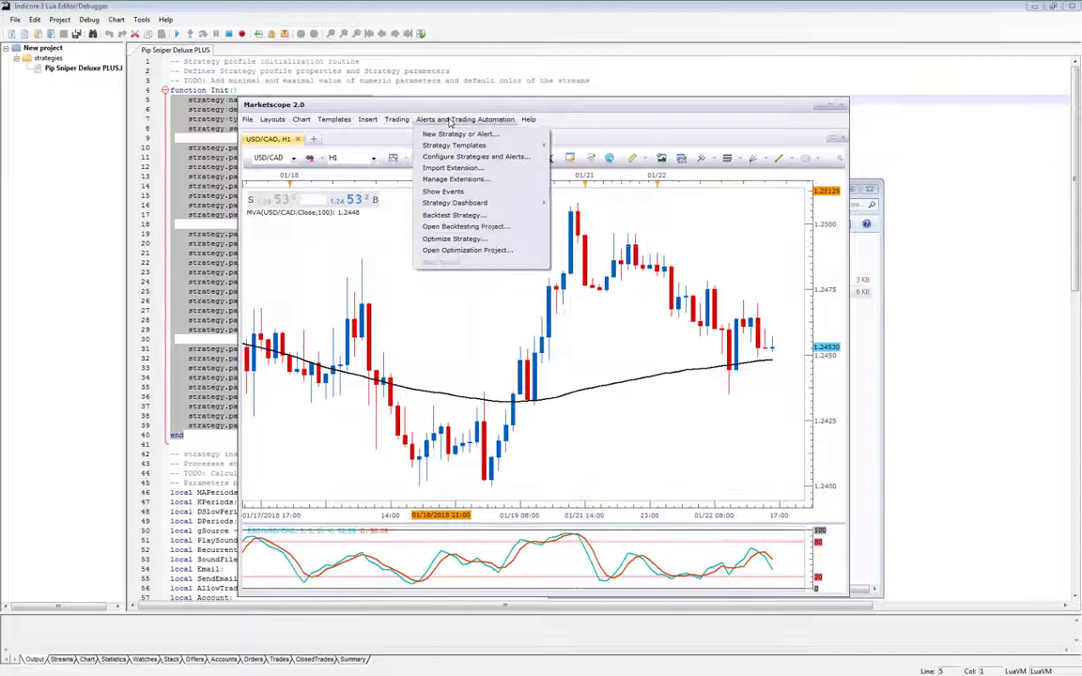
left_click(458, 133)
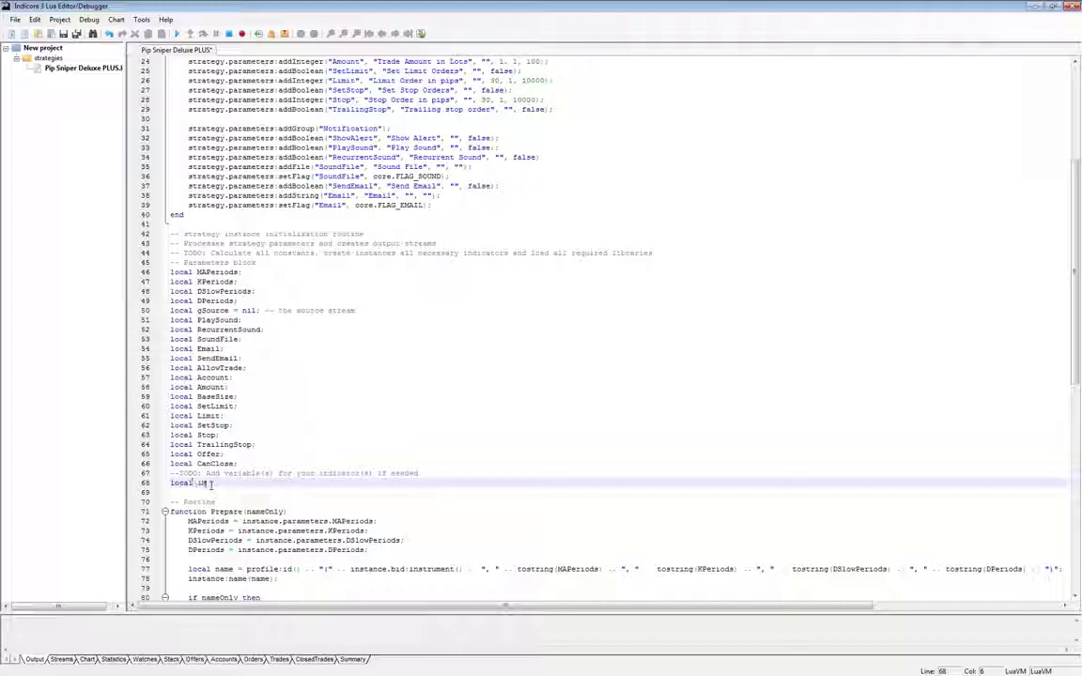
Add a 'local iSlowStoch' declaration on a new line below 'local iMA'.
key("enter")
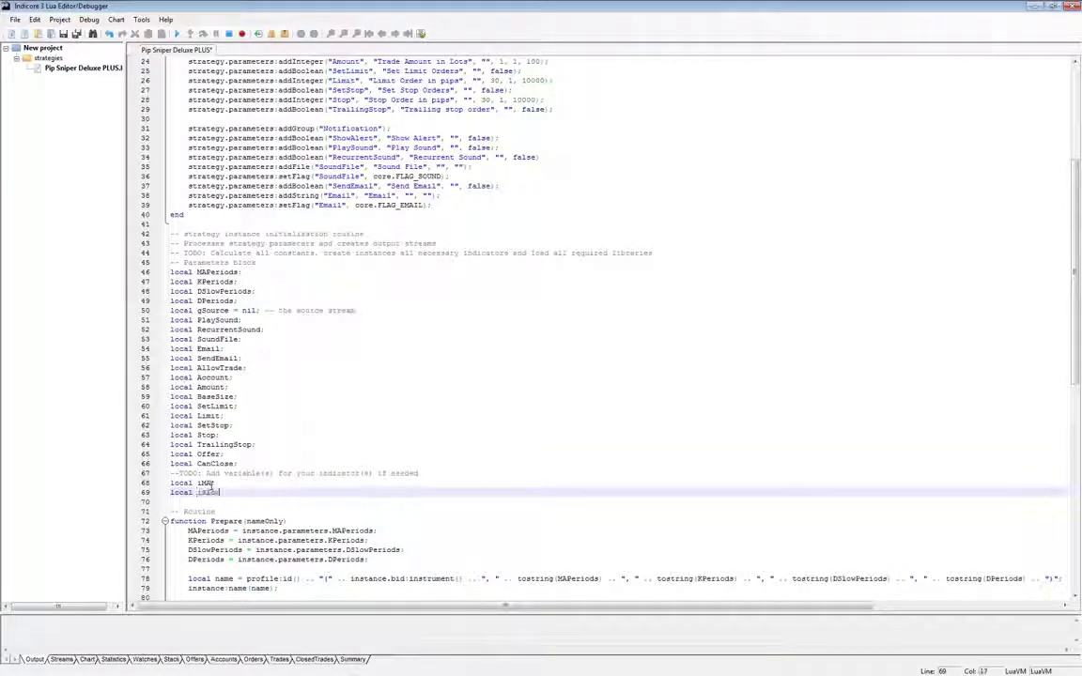
type("iSlowStoch")
type("iMA = core.indicators:create(\"MVA\", gSource, parameters..")
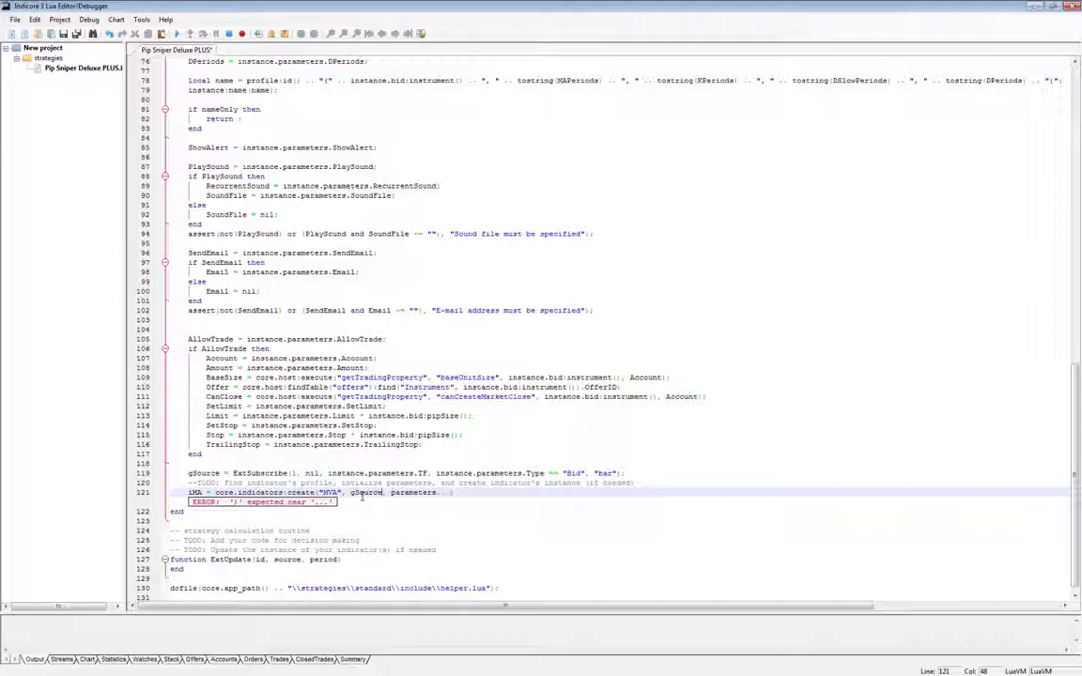
Complete the iMA line to create MVA from gSource.close with MAPeriods.
type(".close")
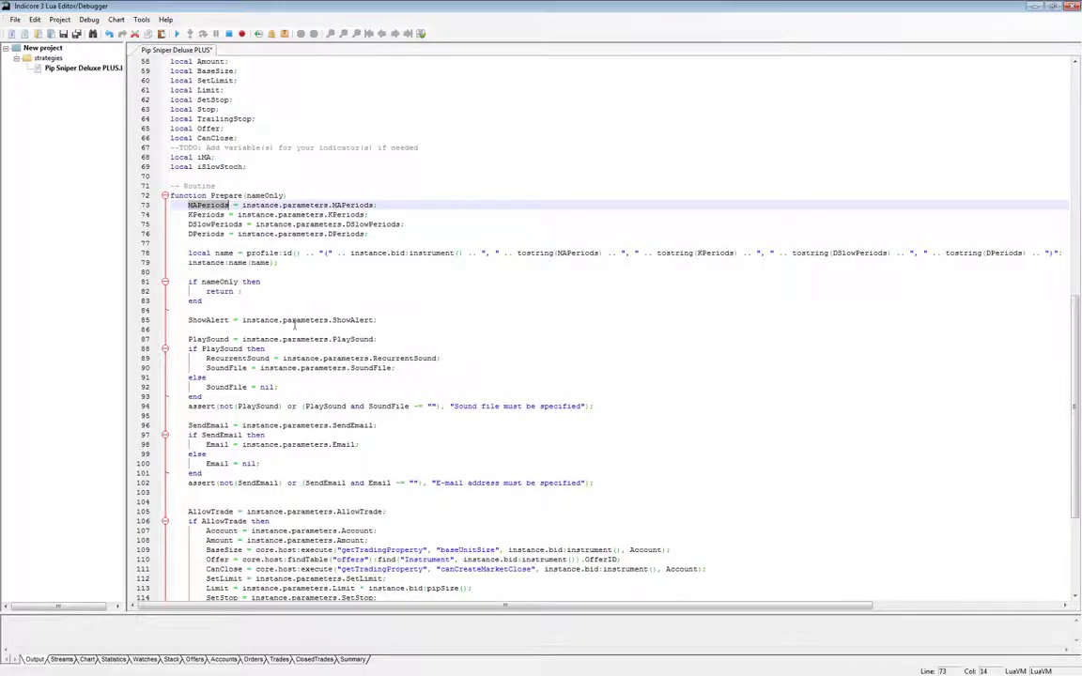
scroll("down", 3)
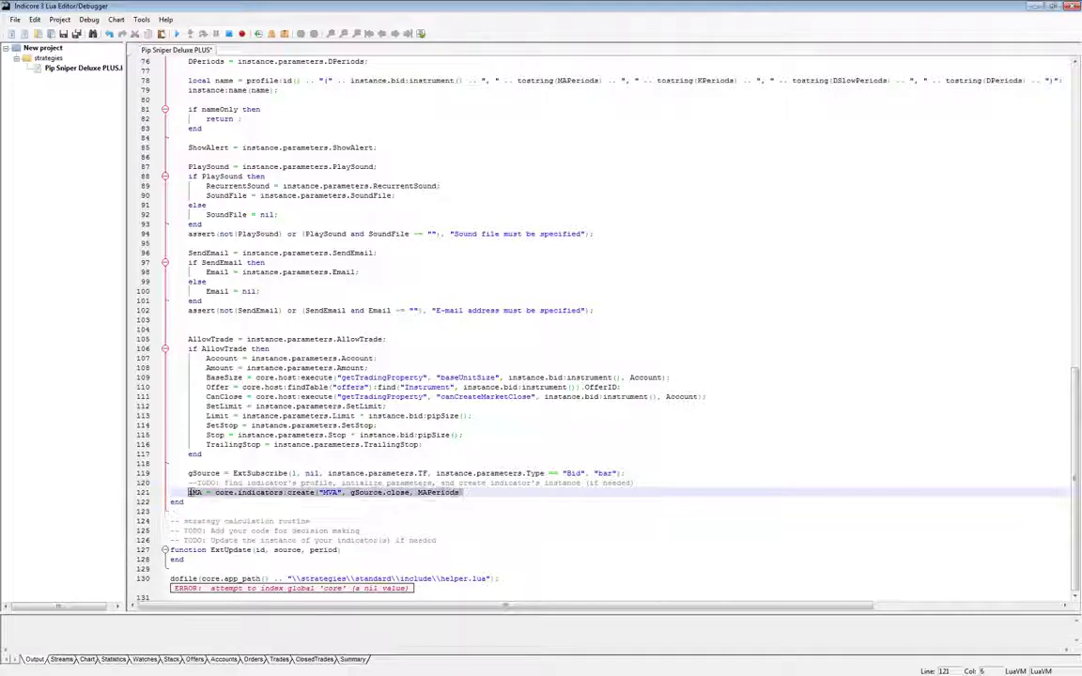
left_click(473, 492)
type("local iSlowStoch")
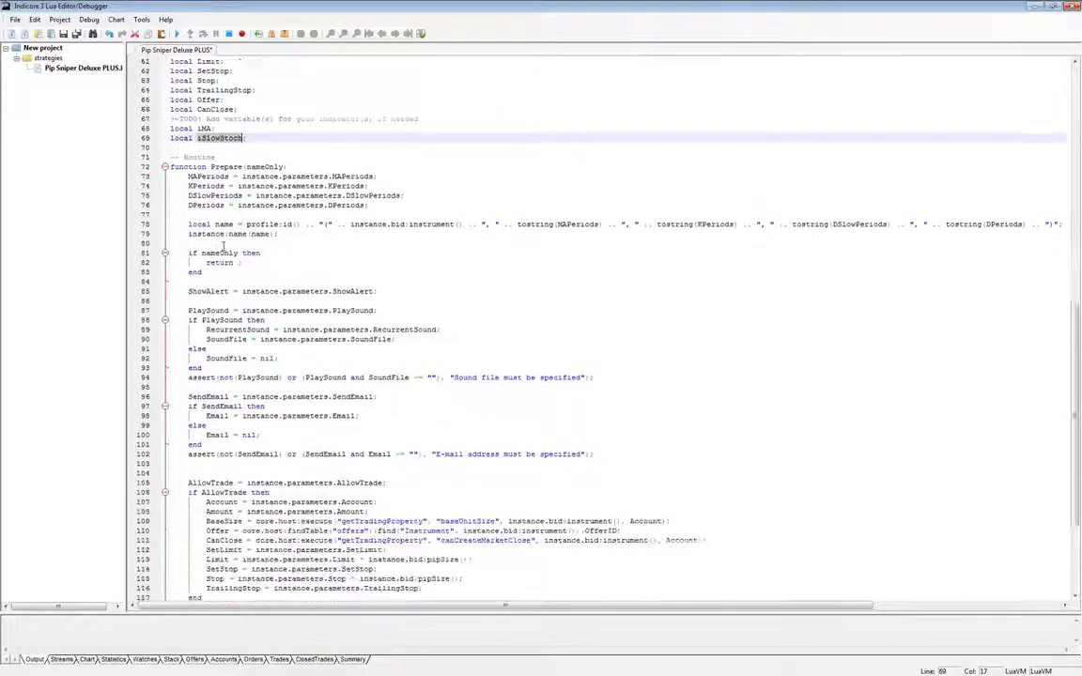
scroll("down", 3)
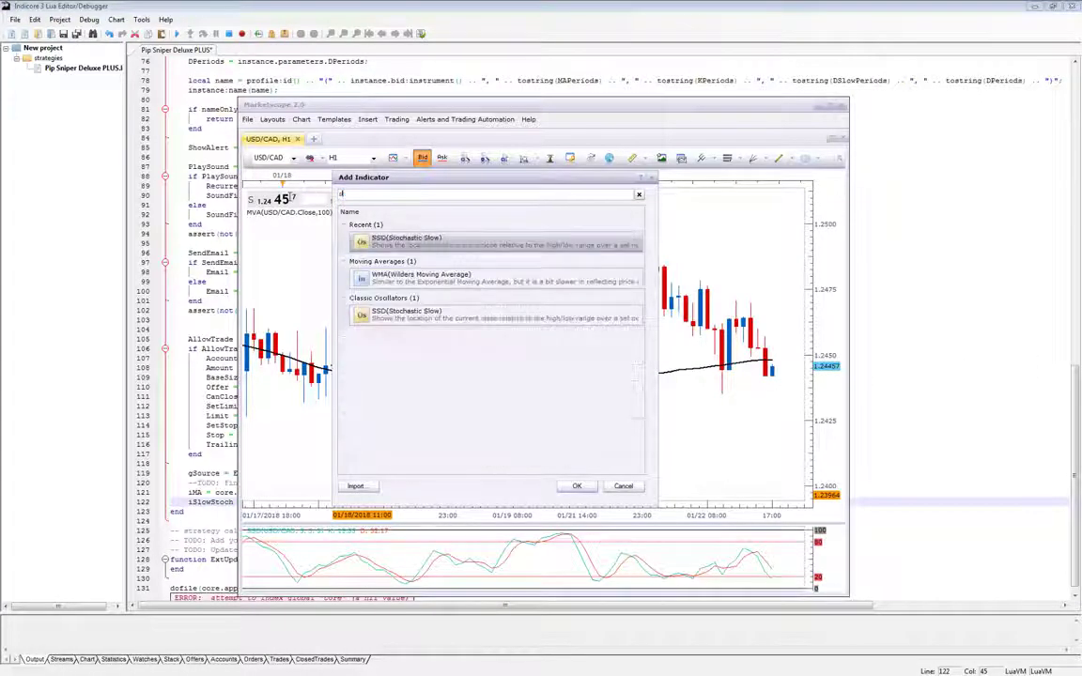
Search 'slow' in Add Indicator to find Stochastic Slow (SSD).
type("slow")
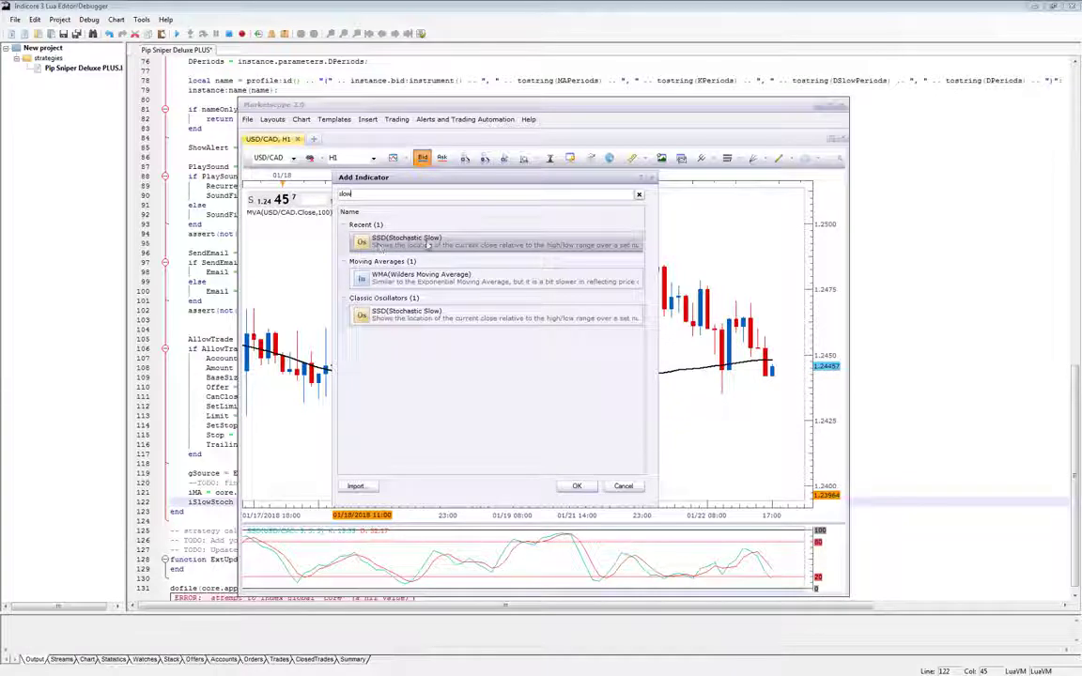
mouse_move(394, 245)
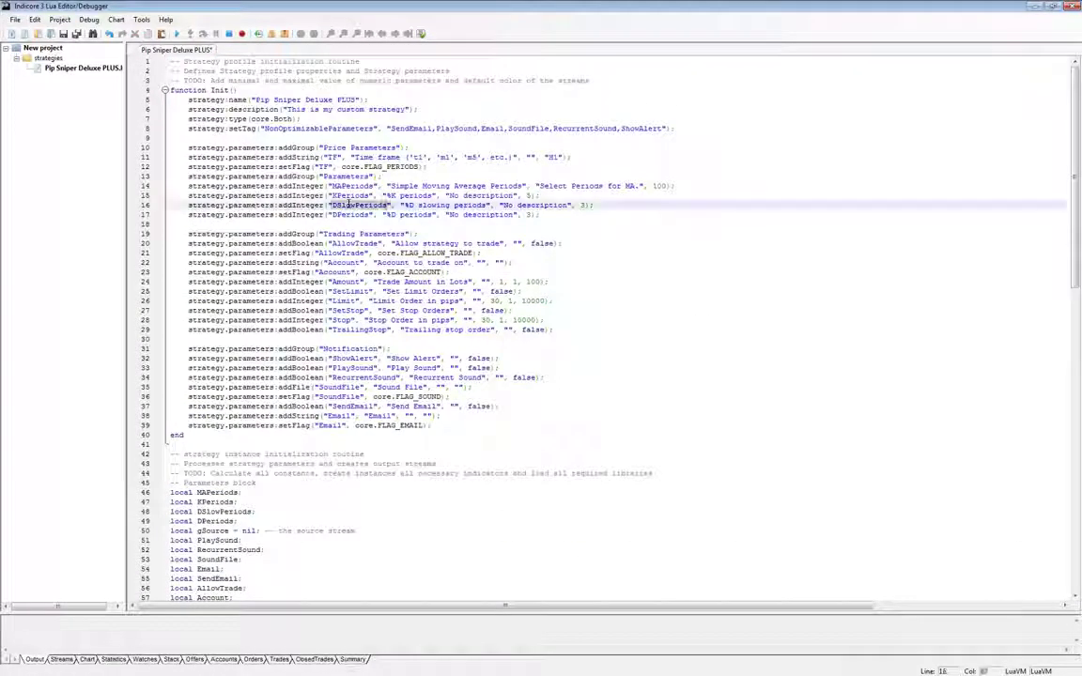
Create iSlowStoch as SSD from gSource with KPeriods, DSlowPeriods and DPeriods.
scroll("down", 3)
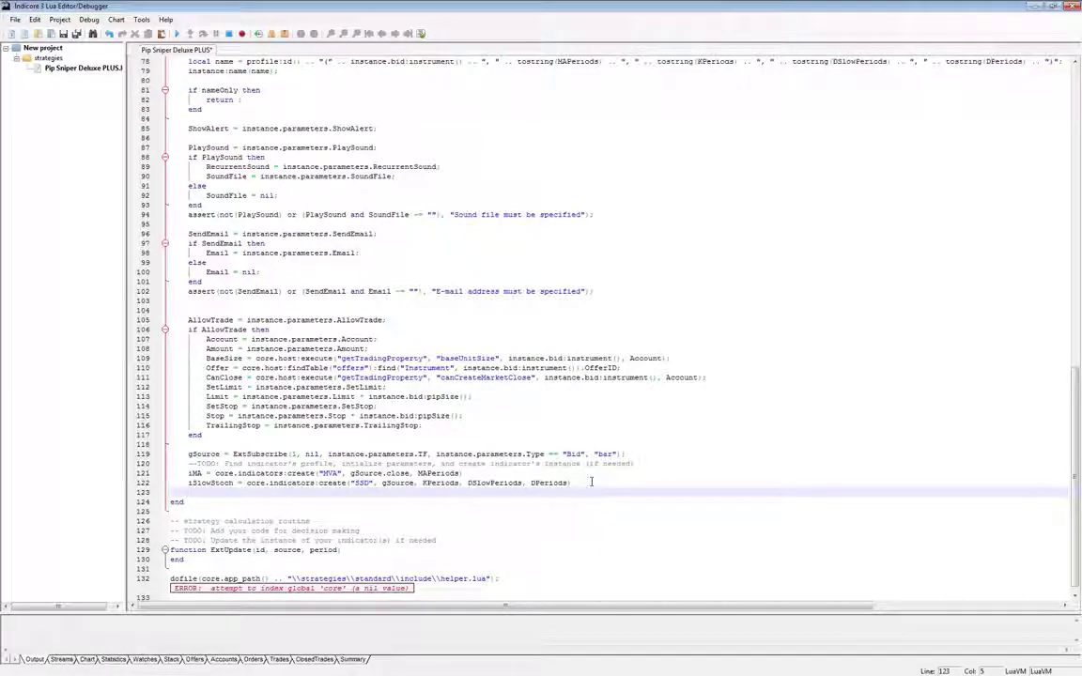
Call iMA:update and iSlowStoch:update with core.UpdateLast inside ExtUpdate.
double_click(232, 549)
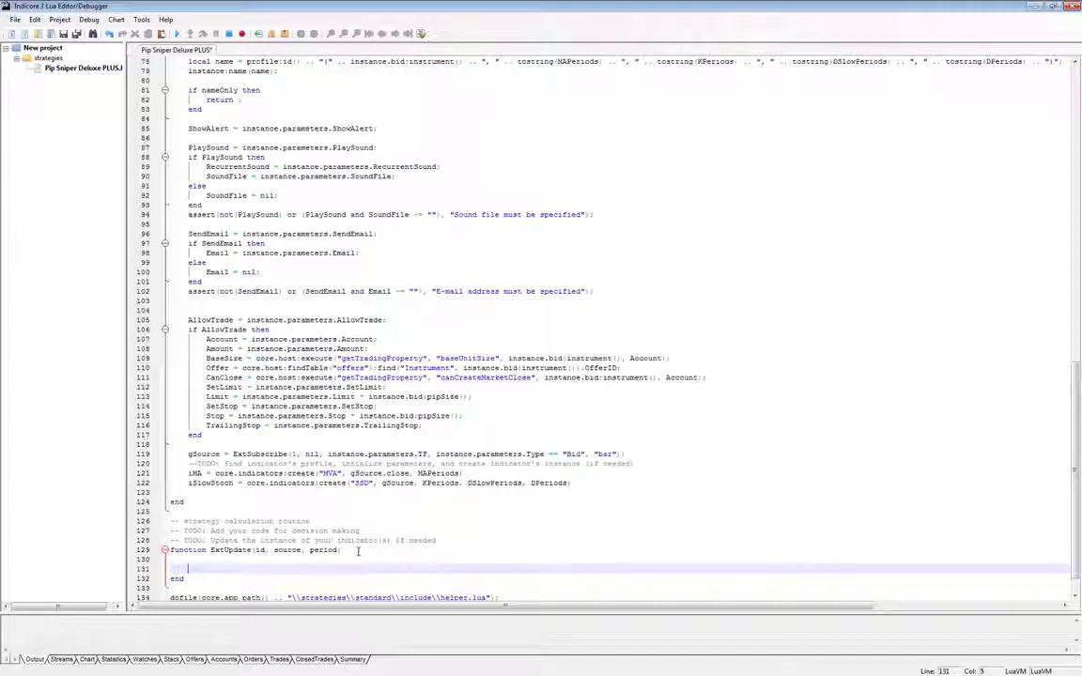
type("iMA:update(core.")
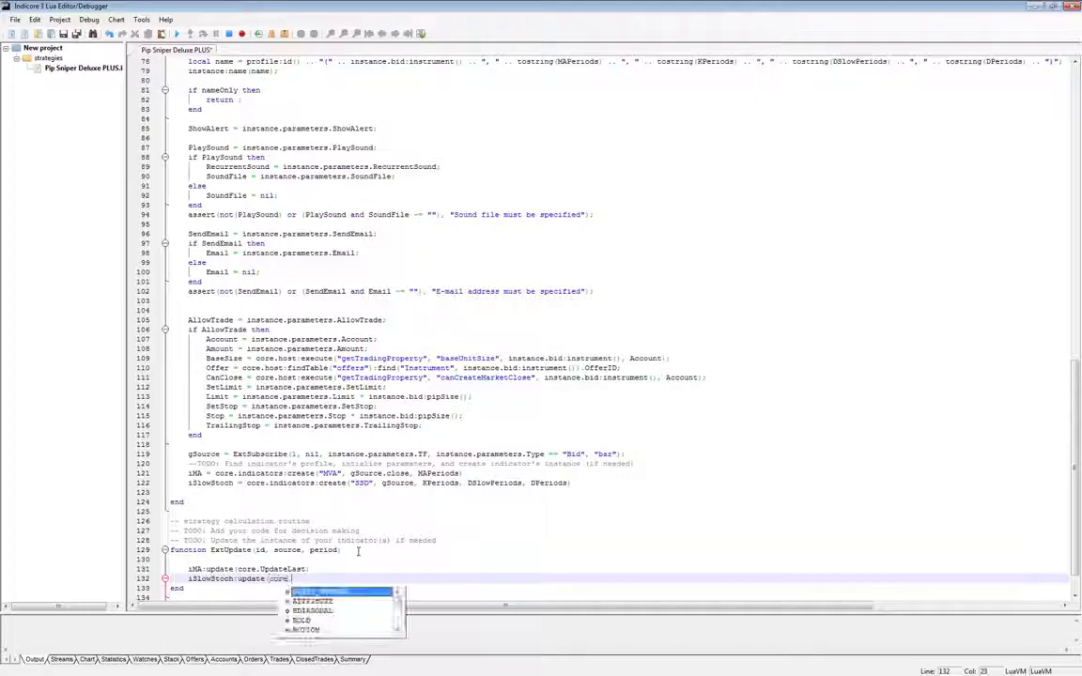
type("UpdateLast)")
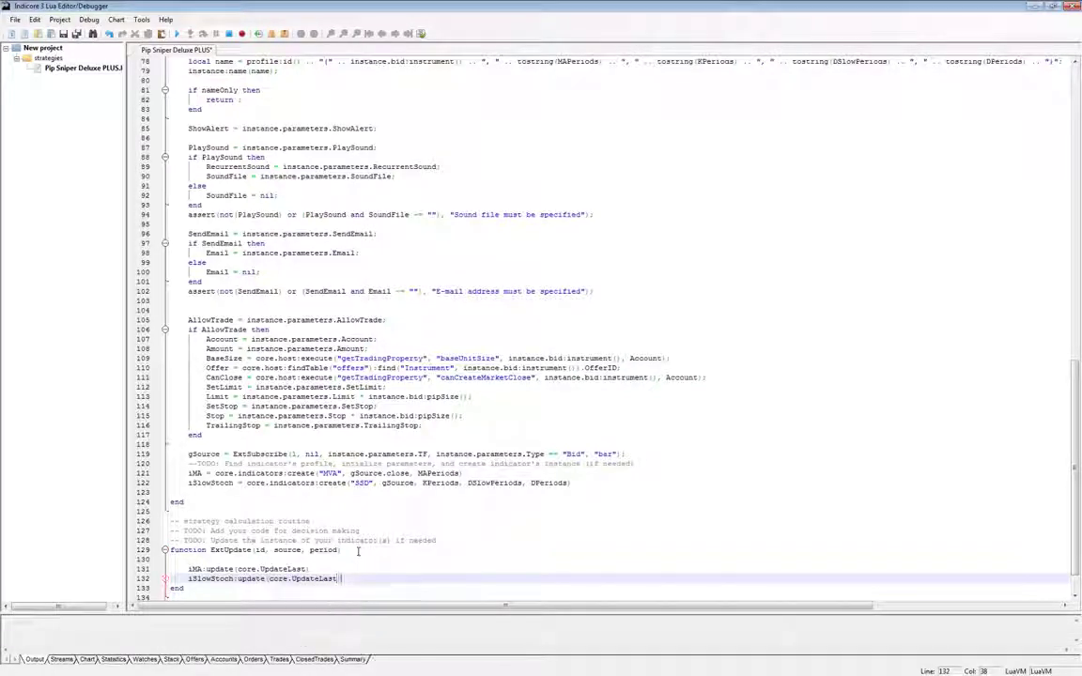